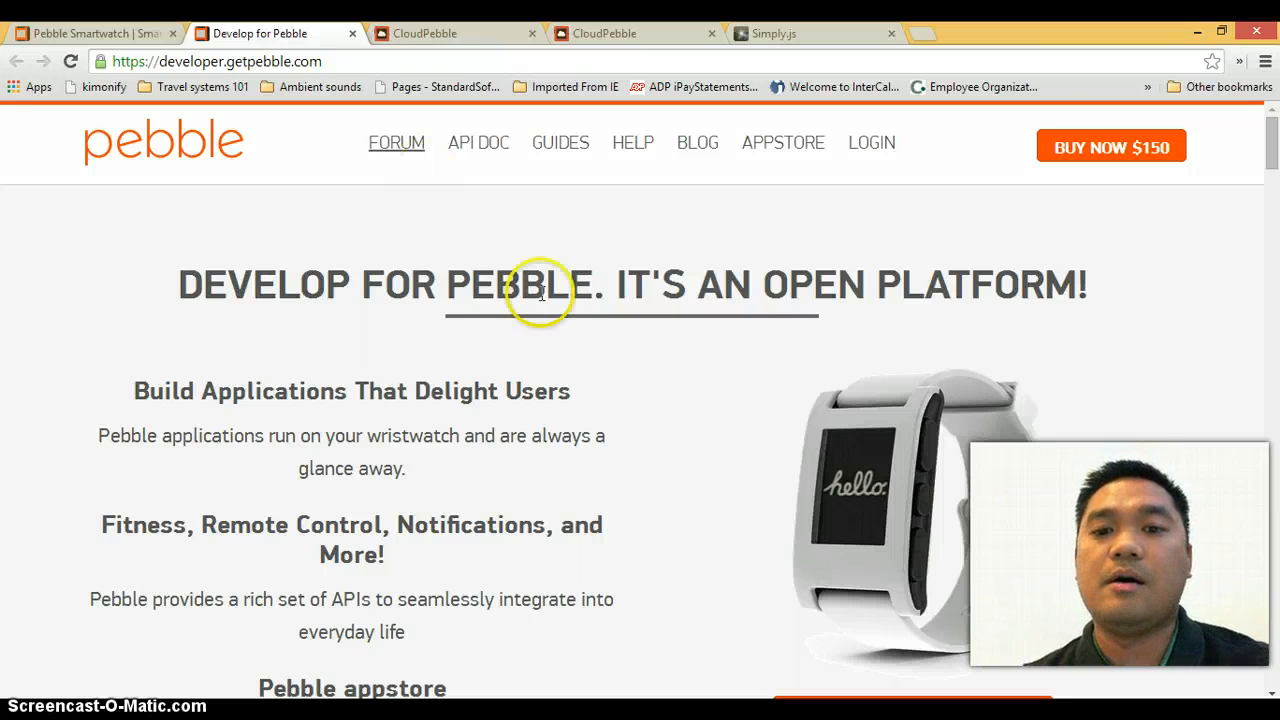
mouse_move(575, 393)
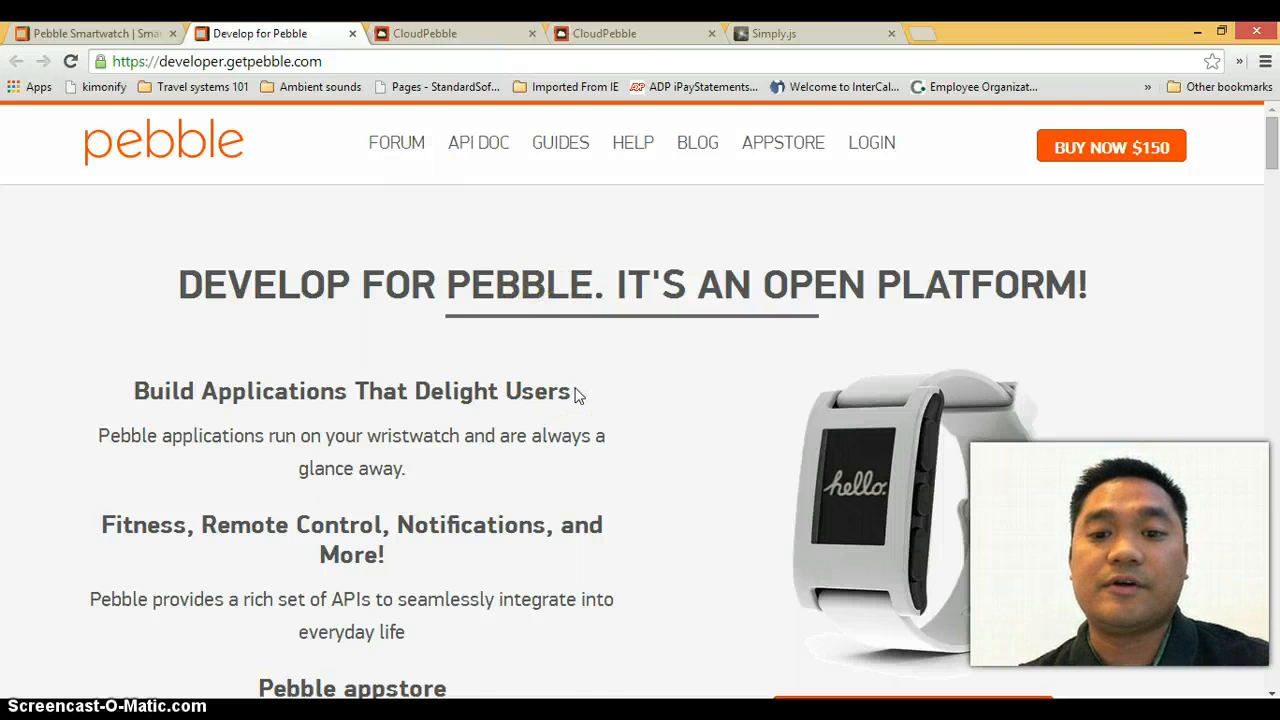
Scroll the current page, then switch to the CloudPebble home page tab
scroll(down, 3)
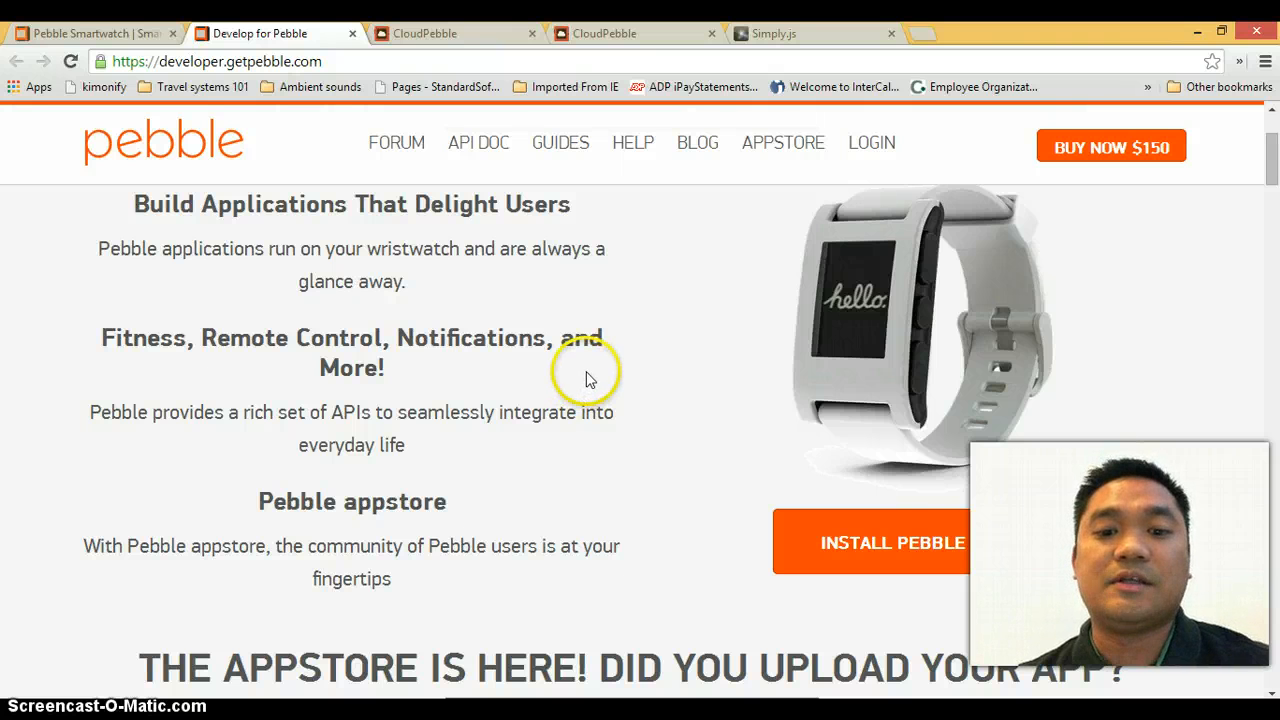
mouse_move(913, 541)
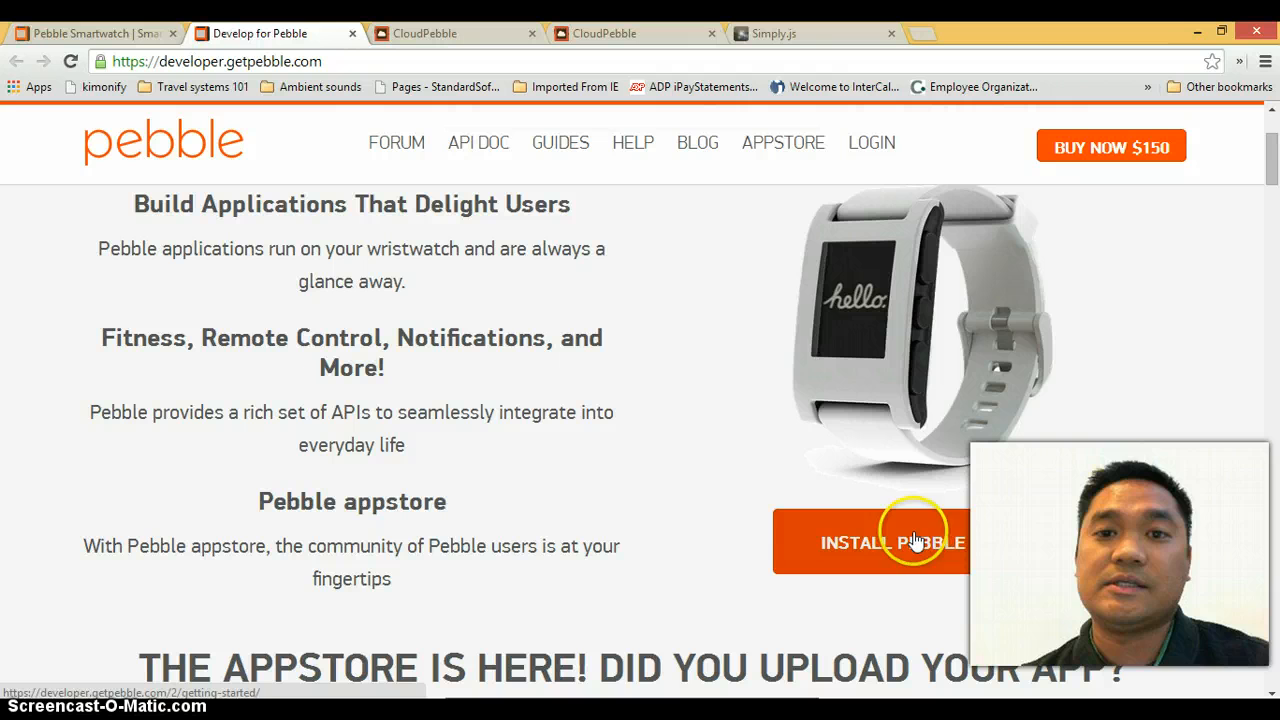
mouse_move(778, 435)
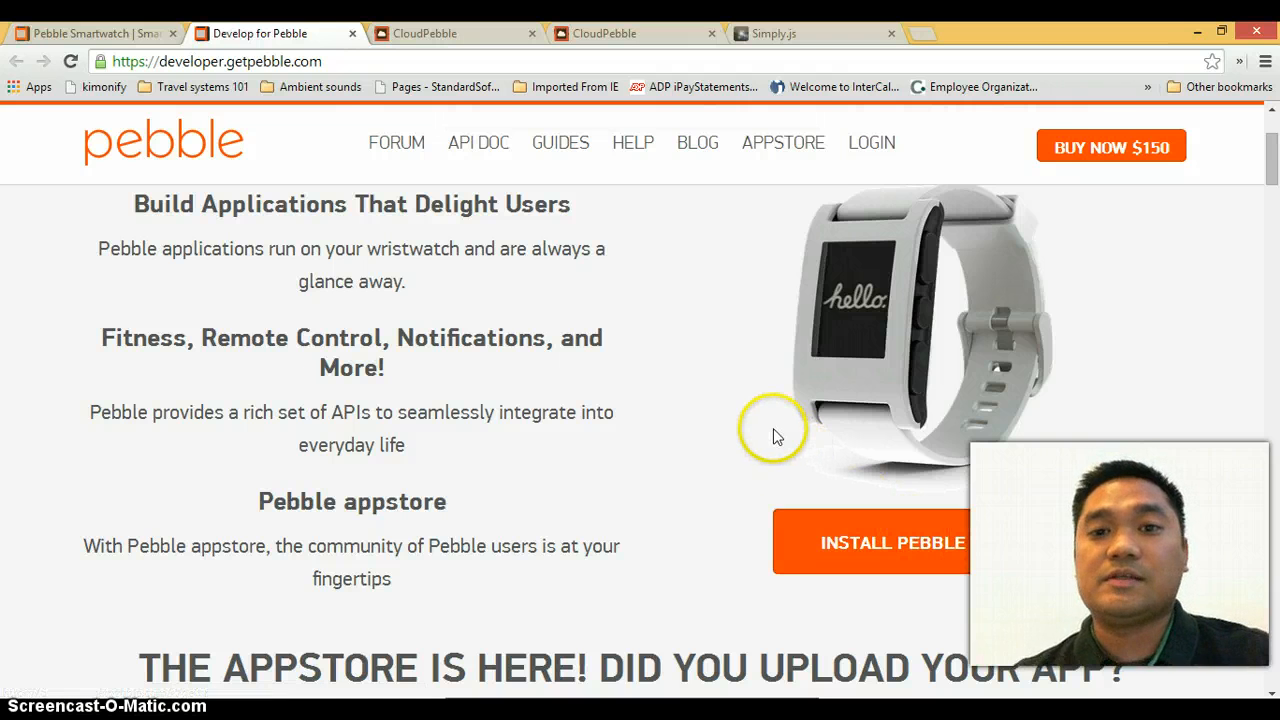
mouse_move(773, 433)
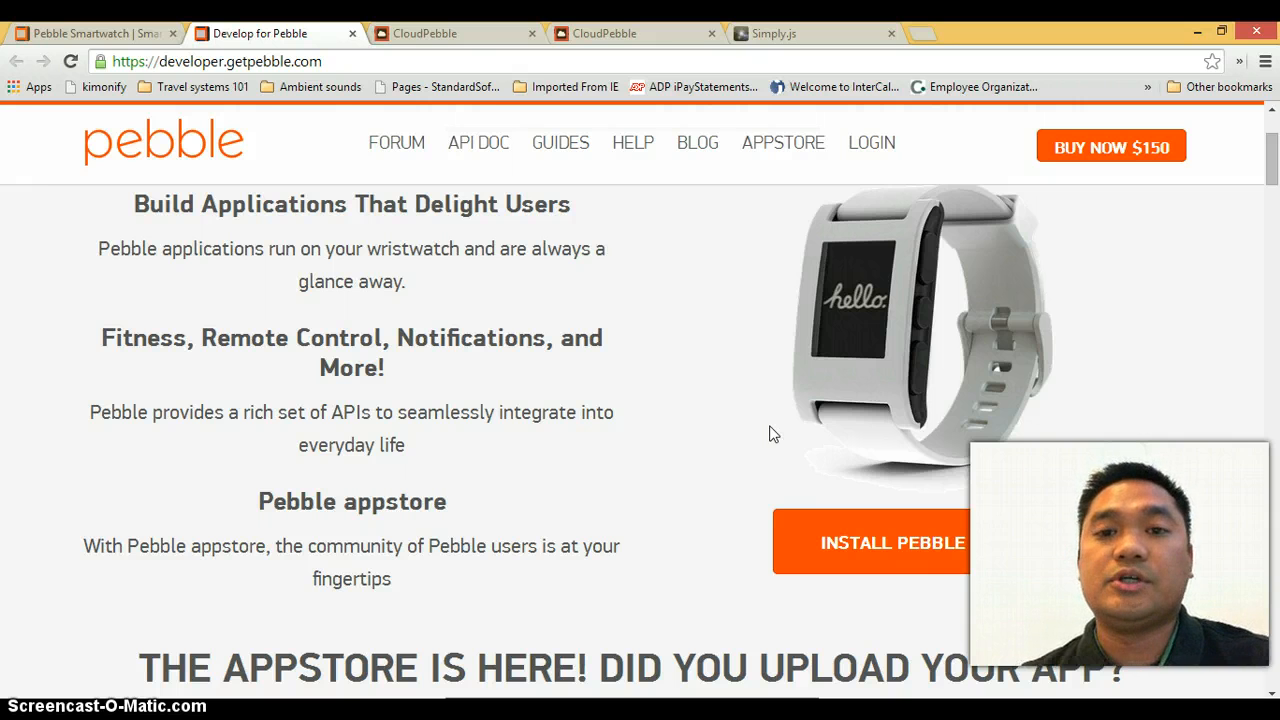
scroll(down, 3)
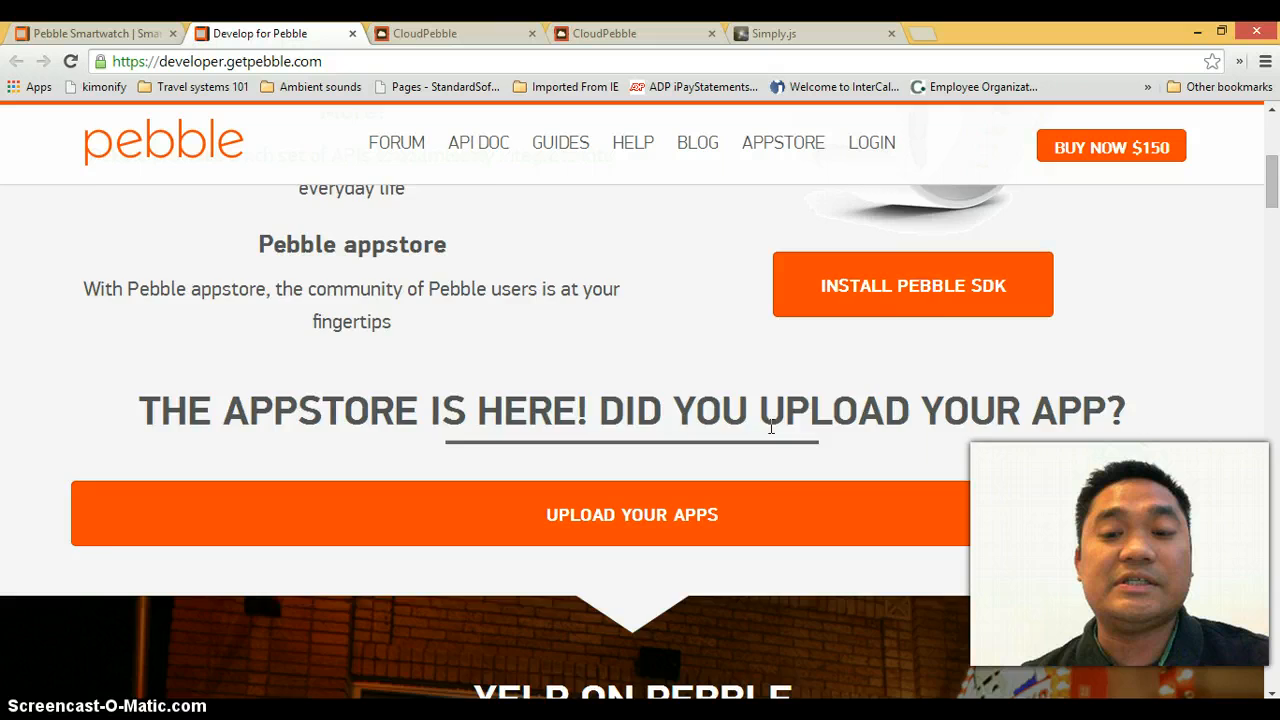
scroll(up, 3)
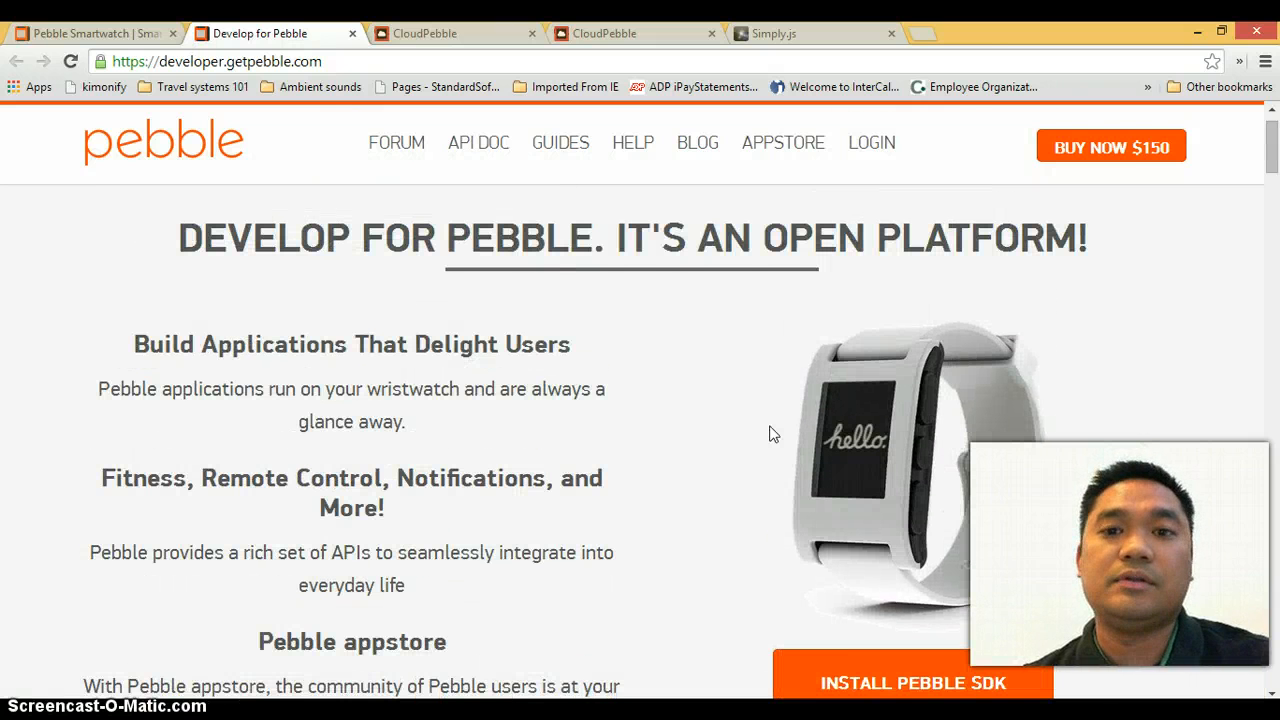
scroll(down, 3)
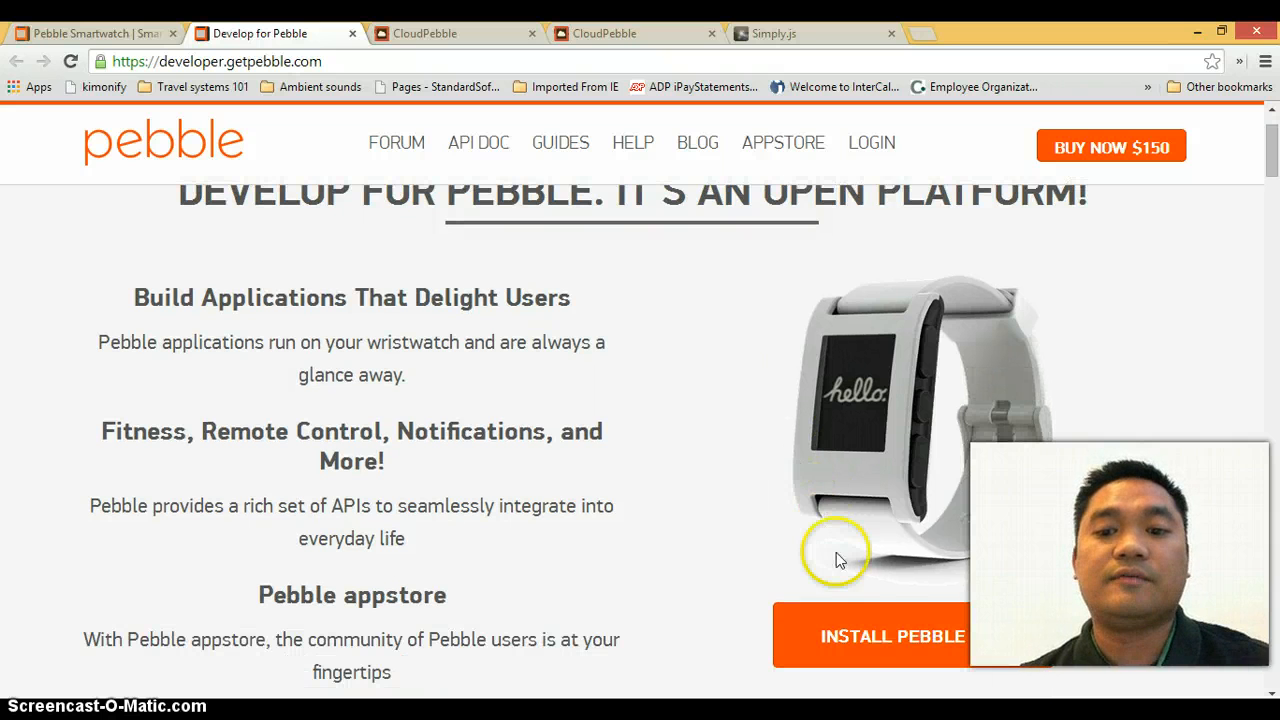
scroll(down, 3)
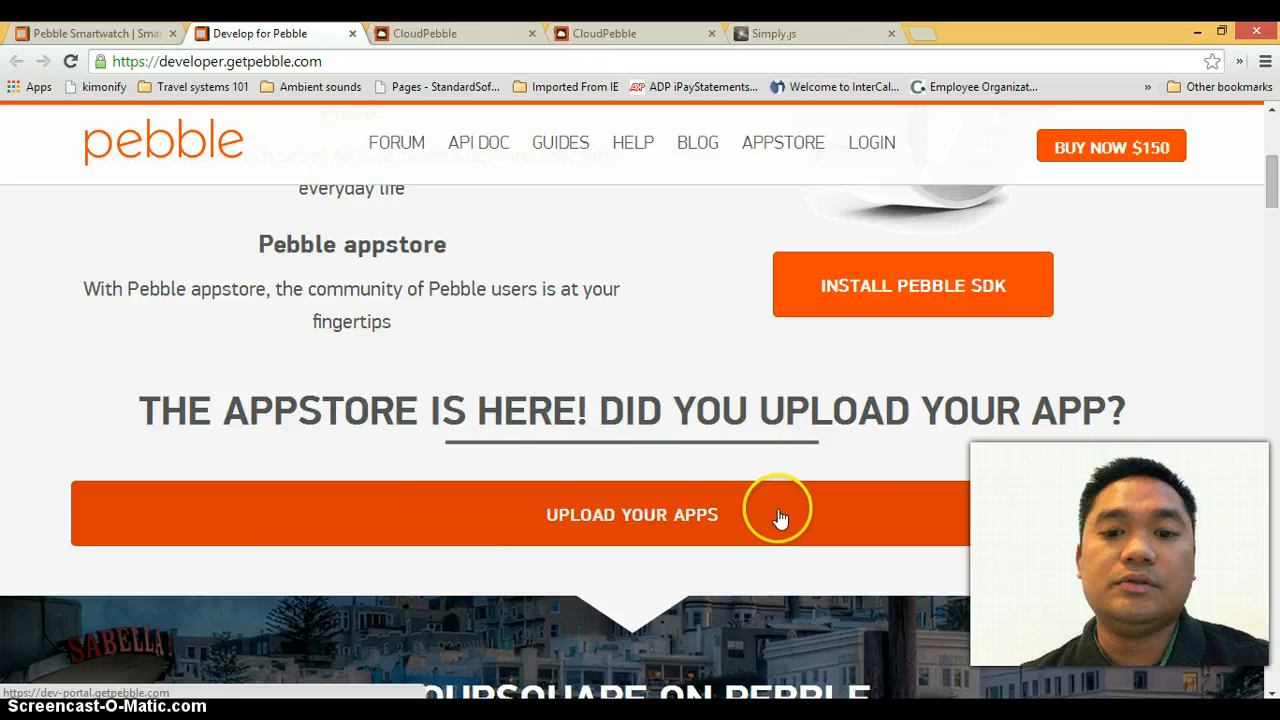
scroll(down, 3)
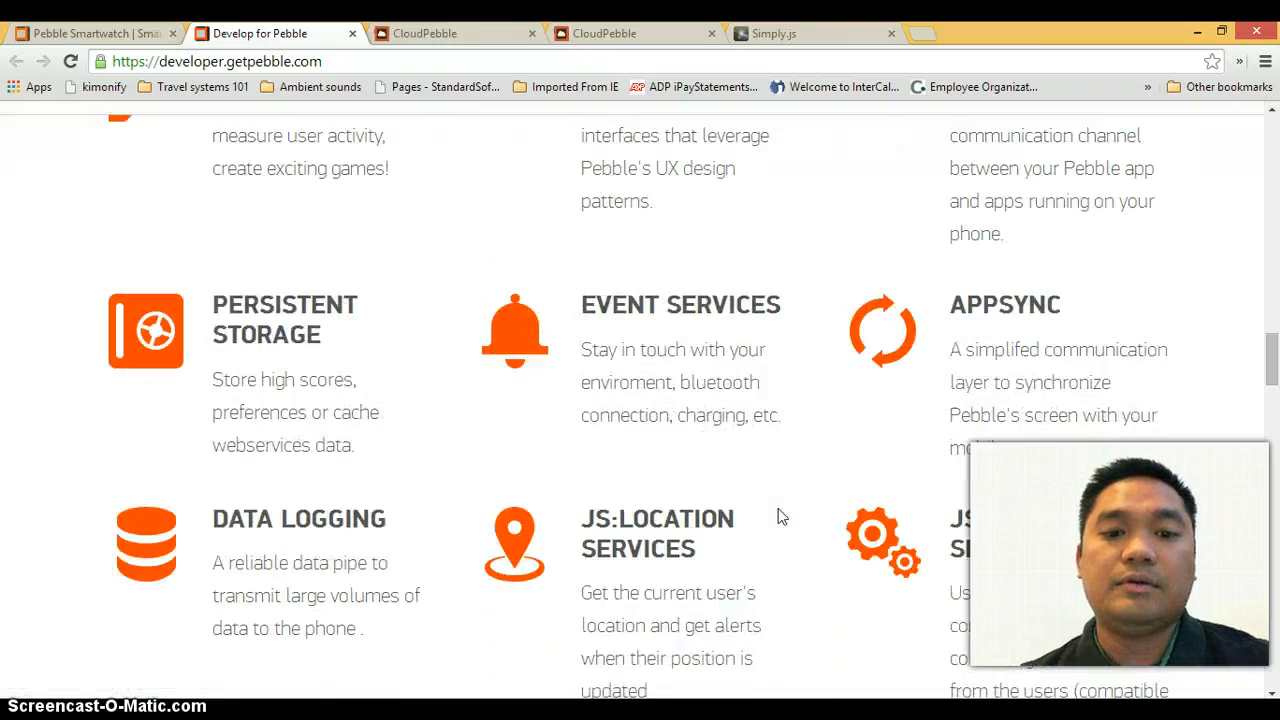
scroll(up, 3)
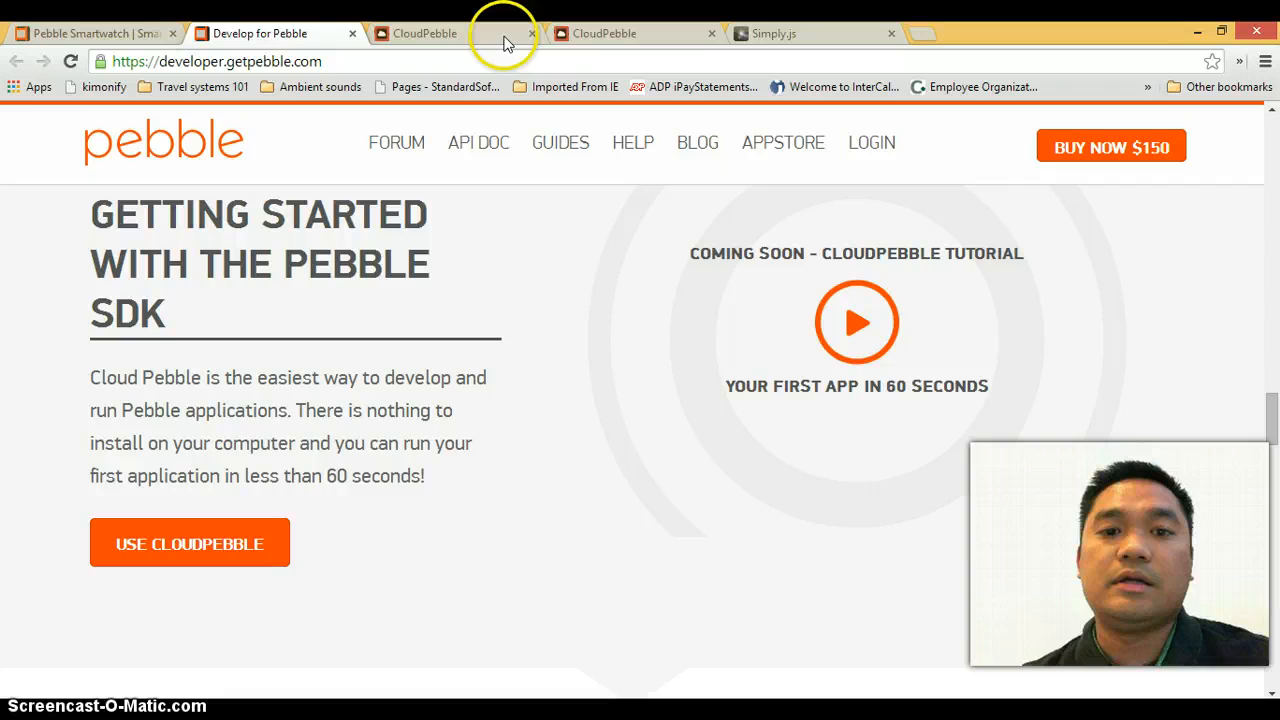
click(450, 33)
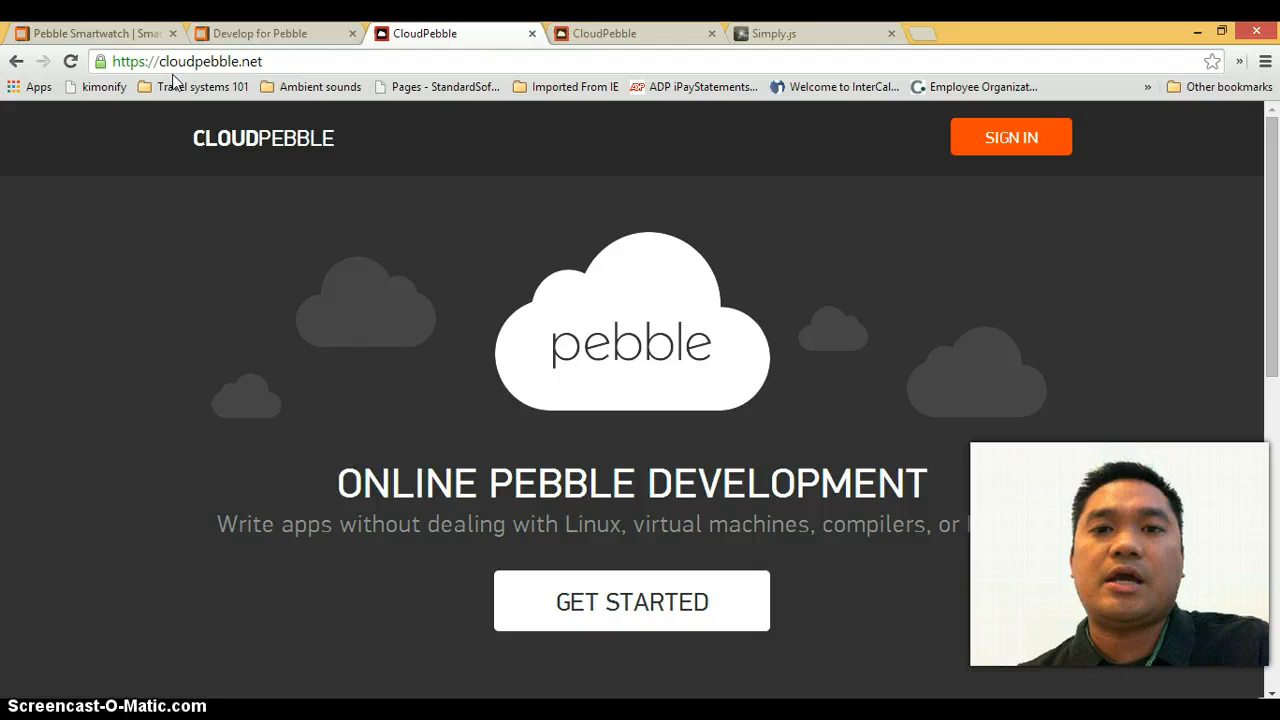
mouse_move(730, 388)
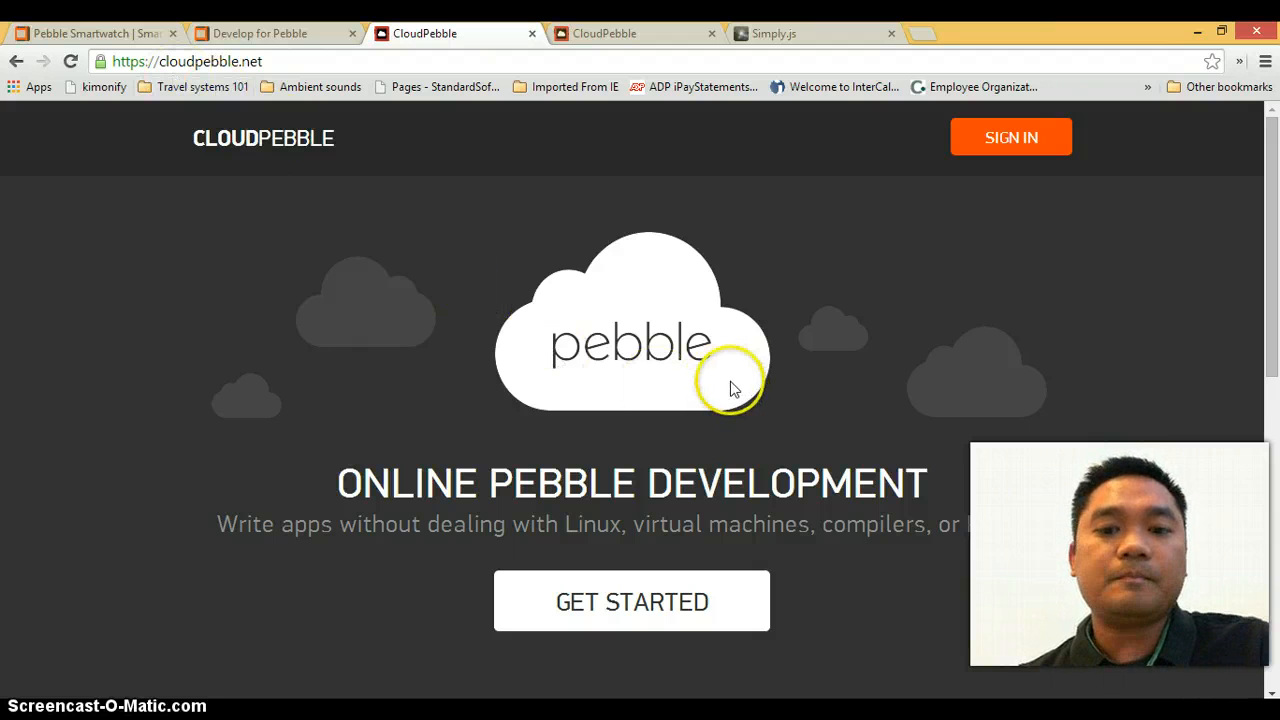
mouse_move(695, 323)
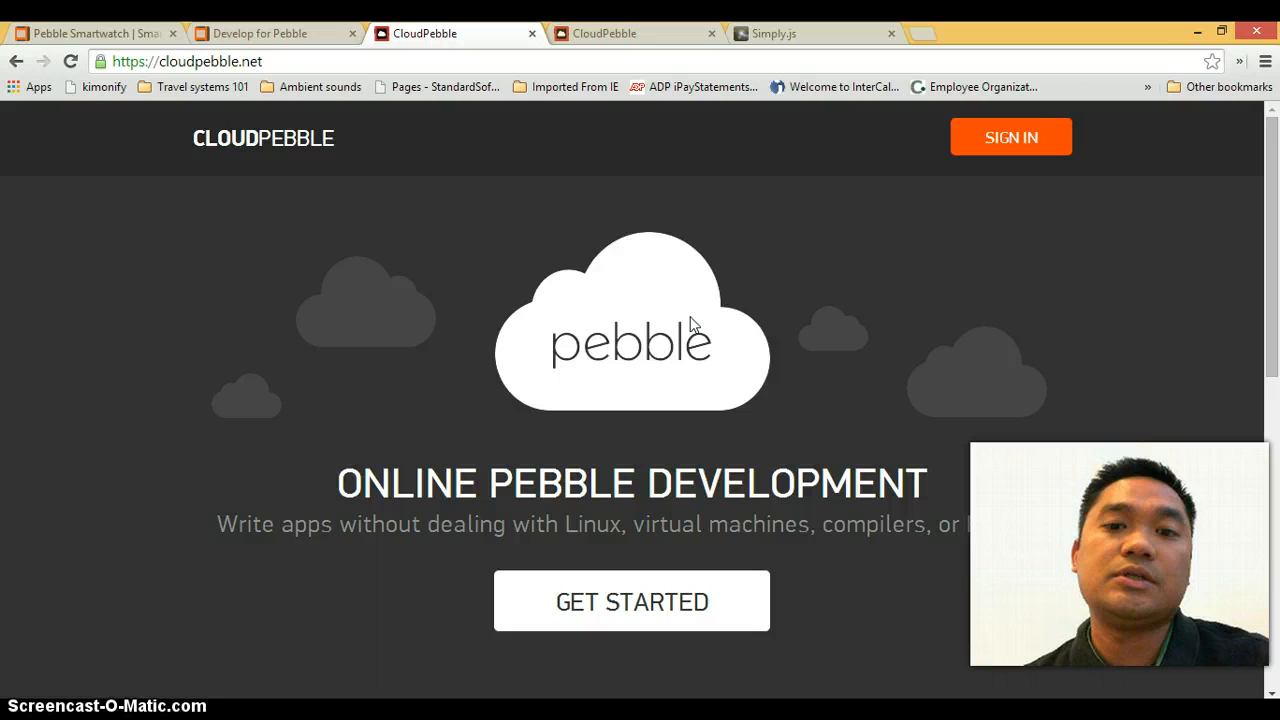
mouse_move(632, 82)
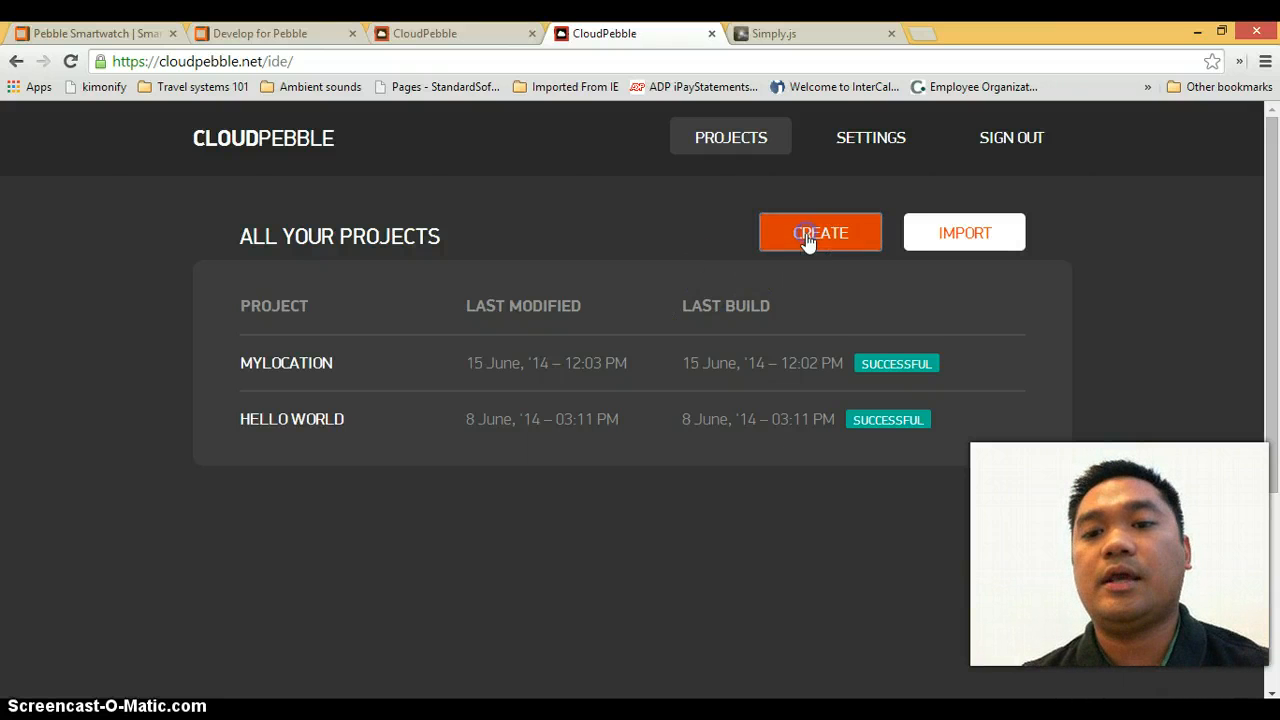
Create a Simply.js project named 'HelloThere'
click(820, 232)
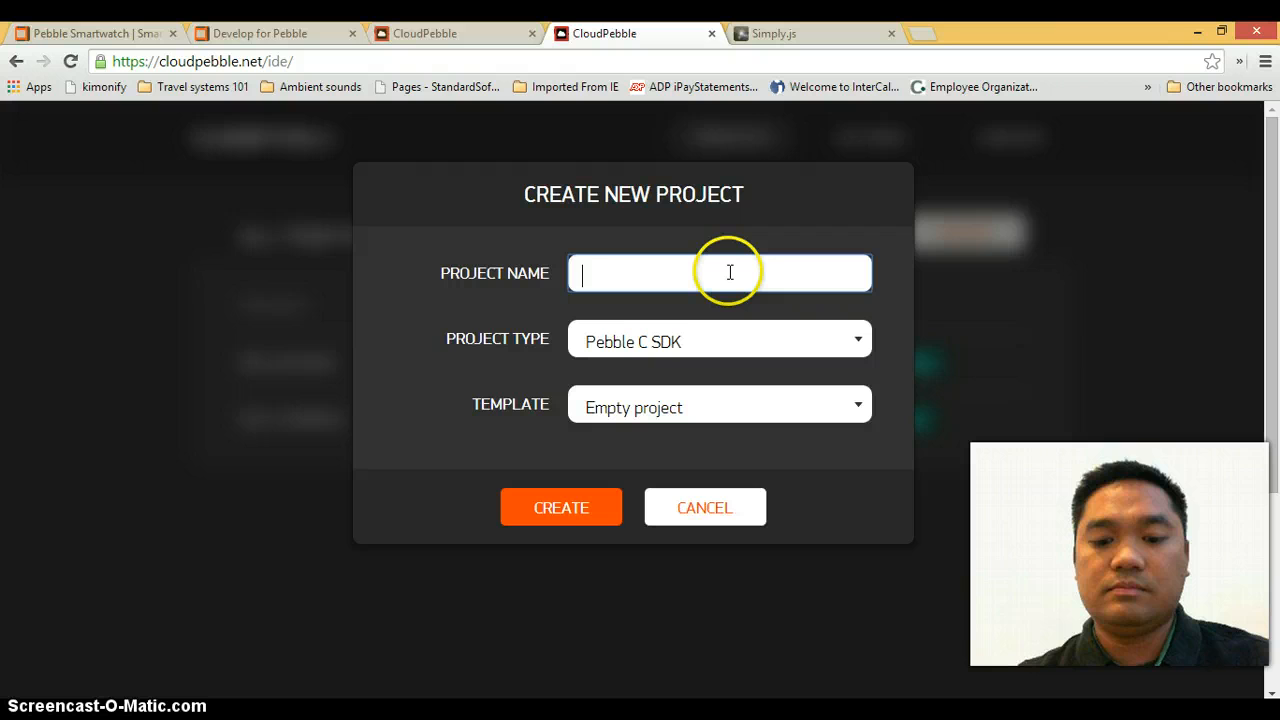
text(HelloThere)
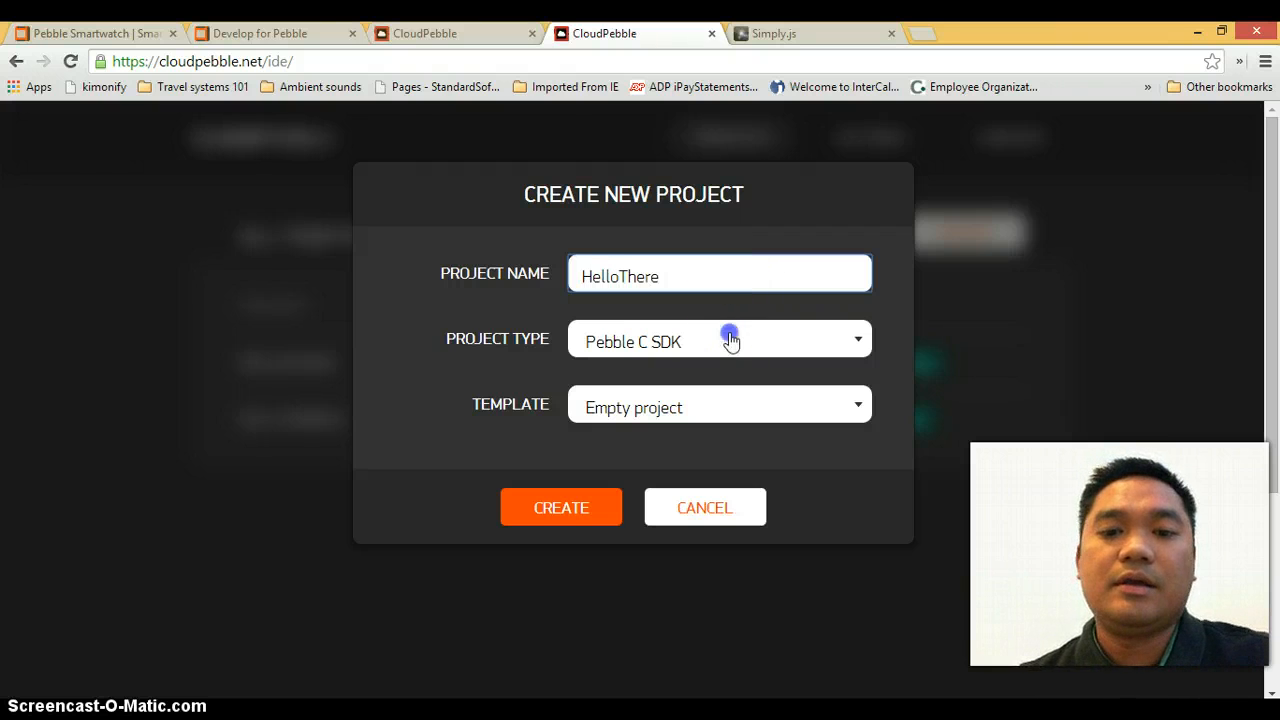
click(718, 340)
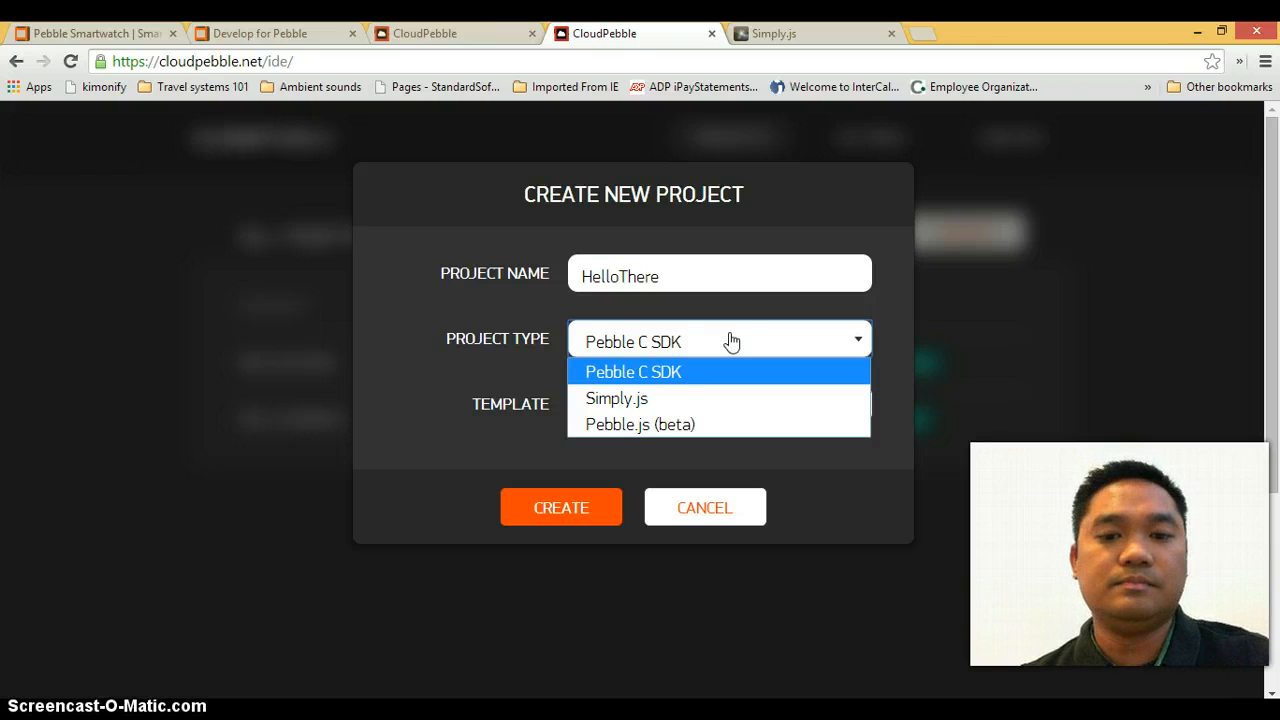
mouse_move(677, 398)
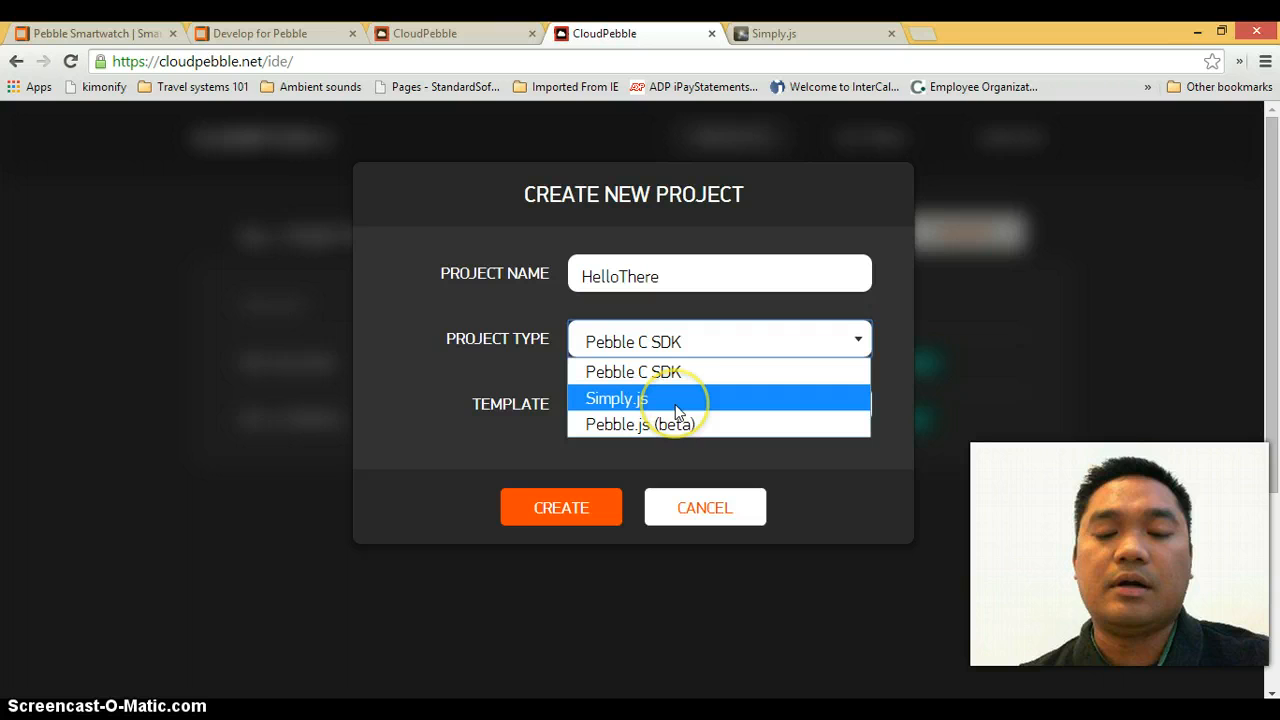
mouse_move(670, 405)
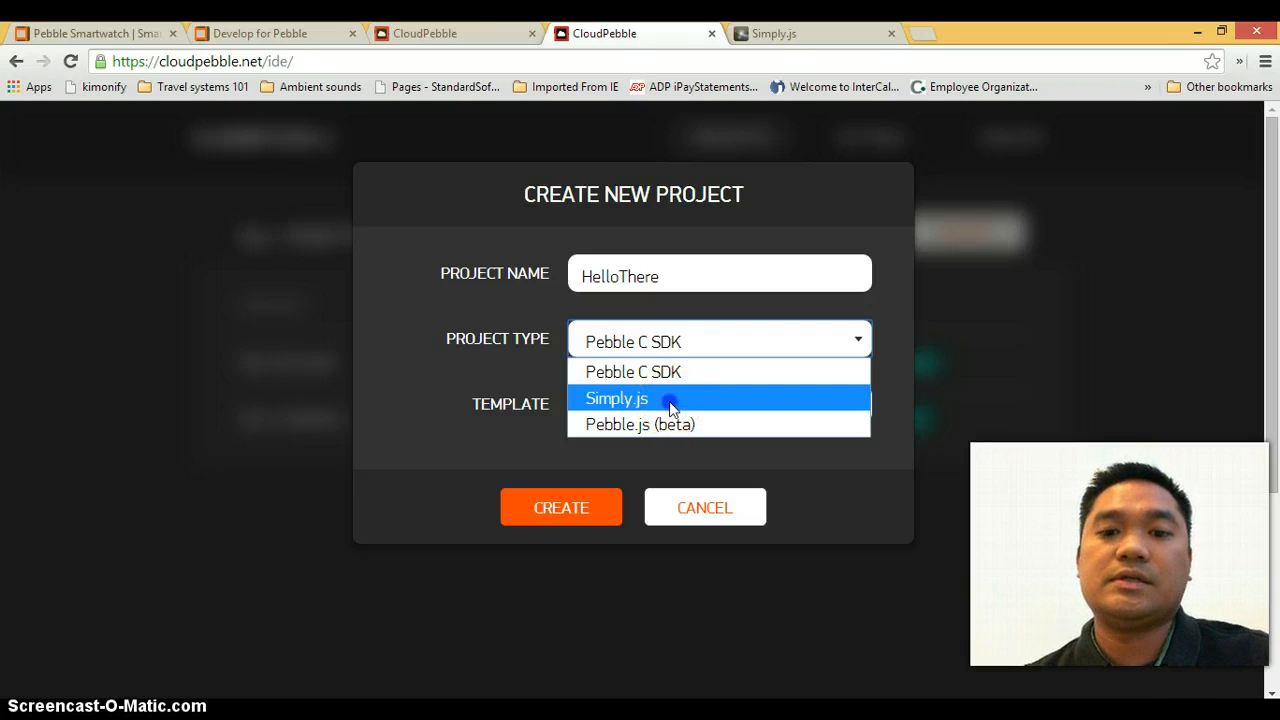
click(616, 398)
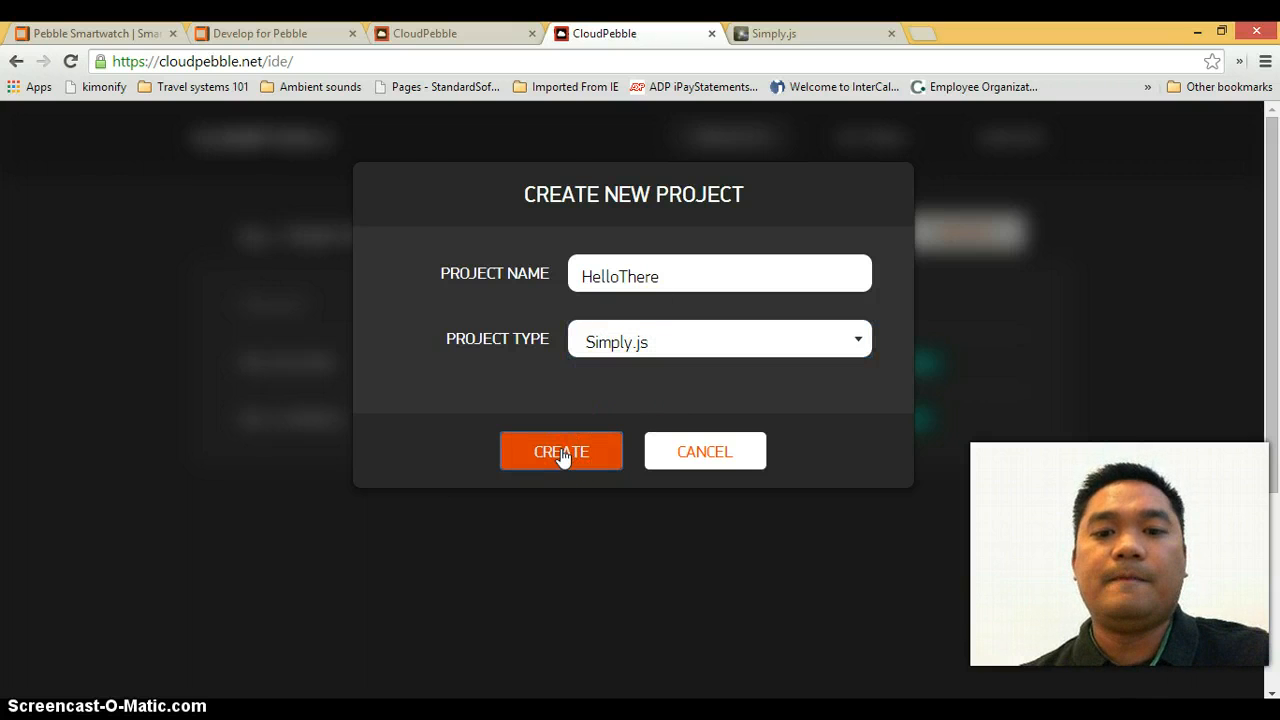
click(561, 451)
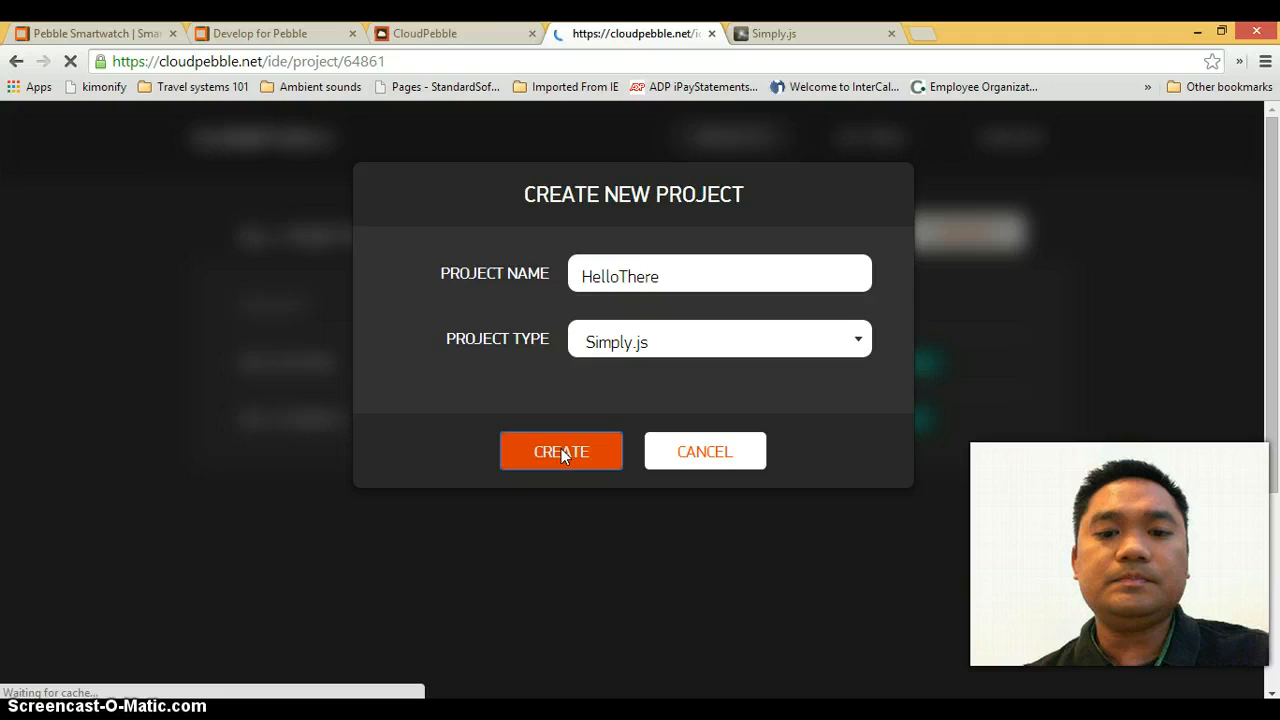
Open HelloThere's app.js source file with the Simply.js demo code
click(560, 451)
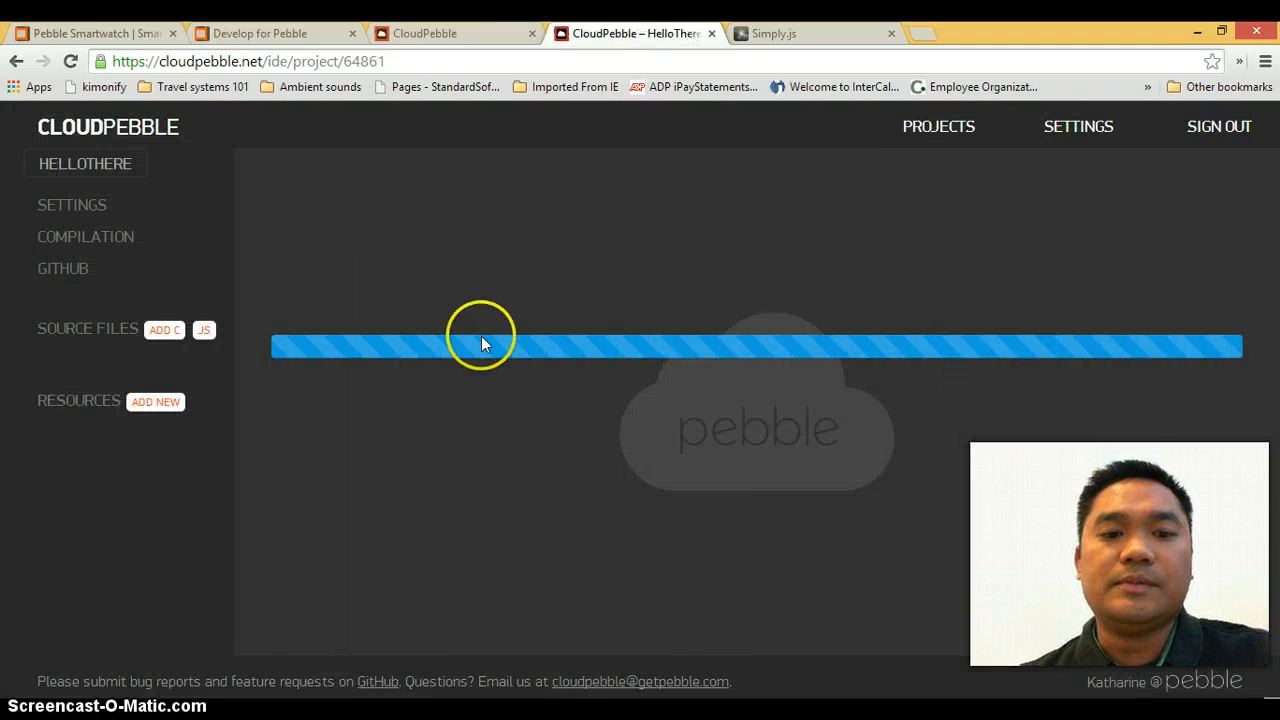
mouse_move(800, 520)
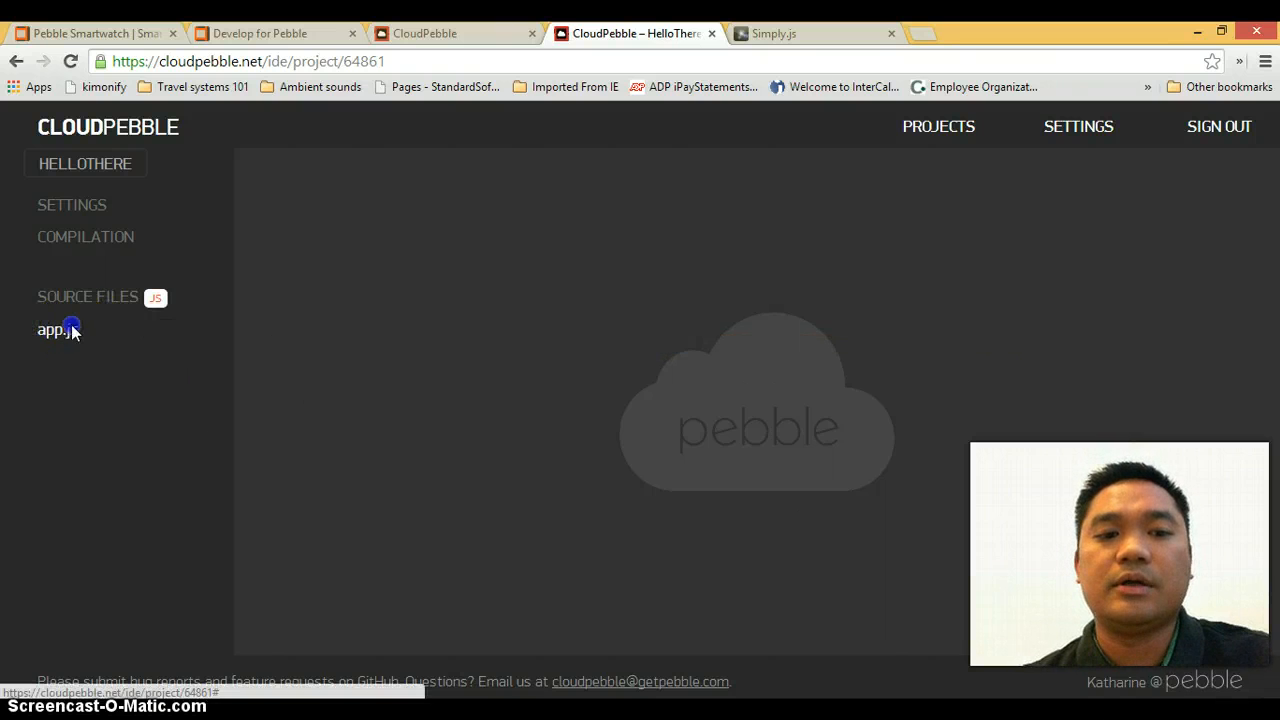
click(57, 329)
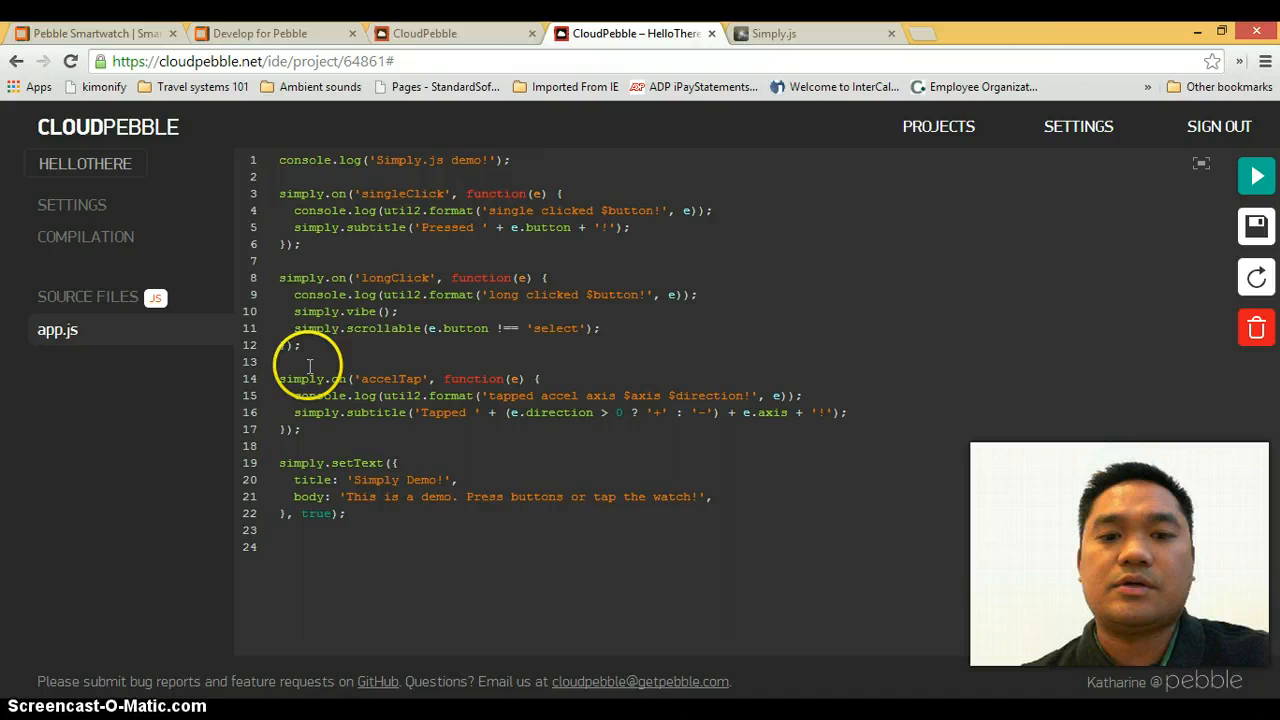
mouse_move(563, 362)
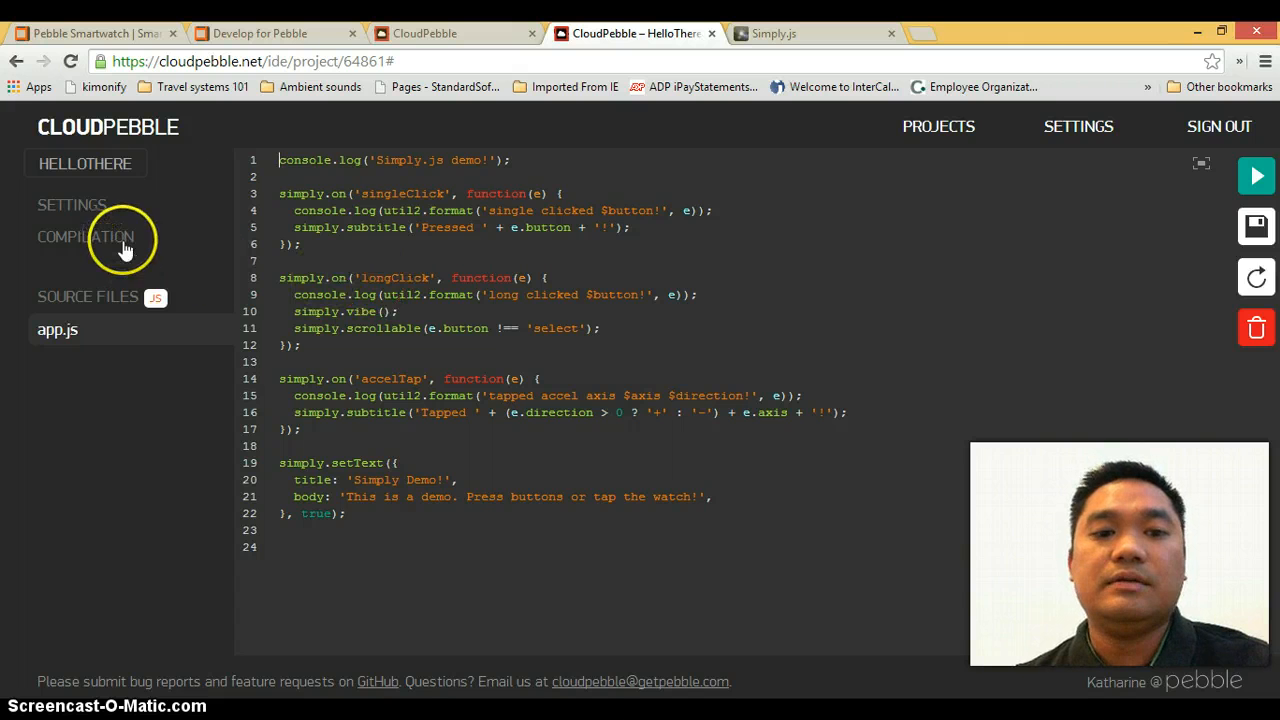
Open the Compilation page with its empty build history, briefly checking Settings
click(85, 236)
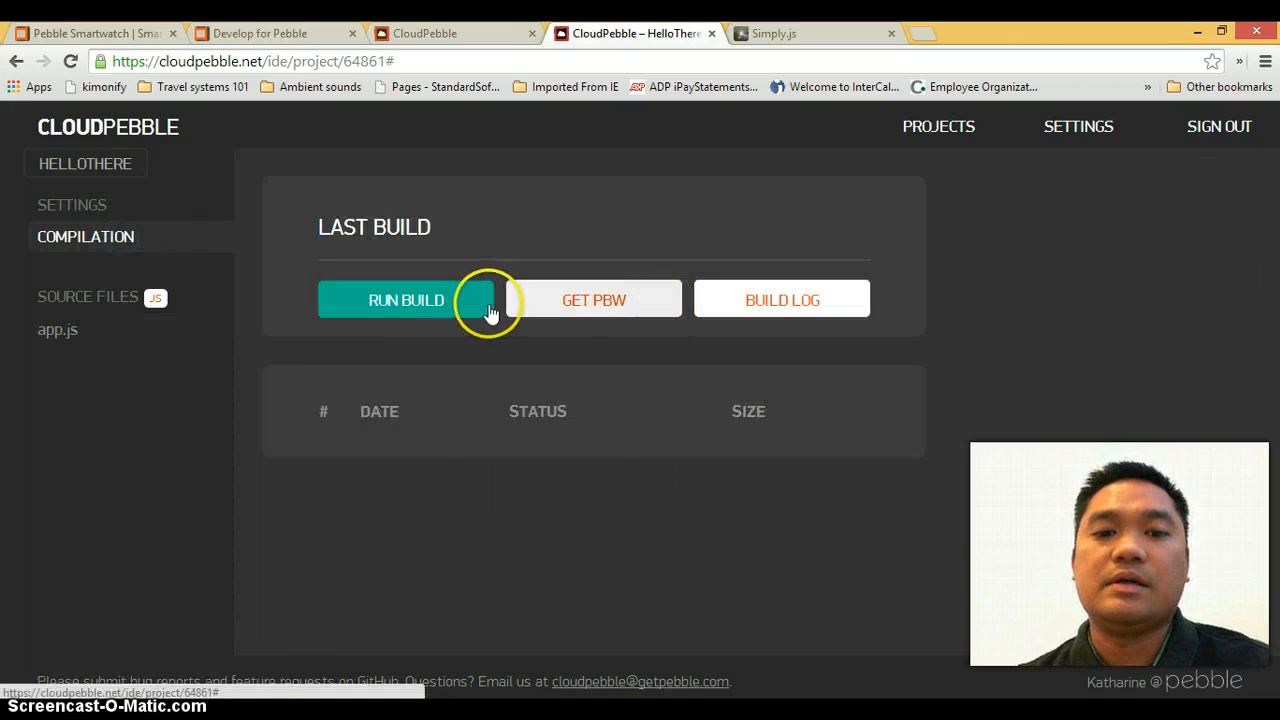
click(72, 204)
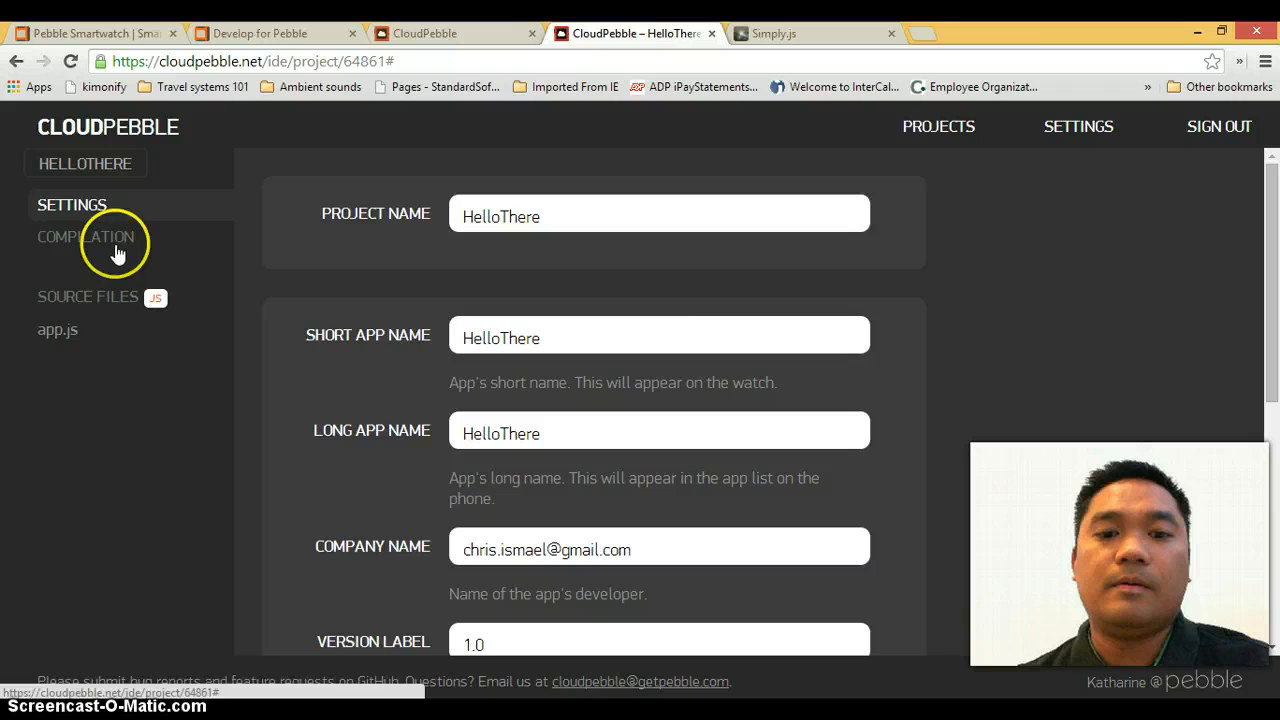
click(85, 236)
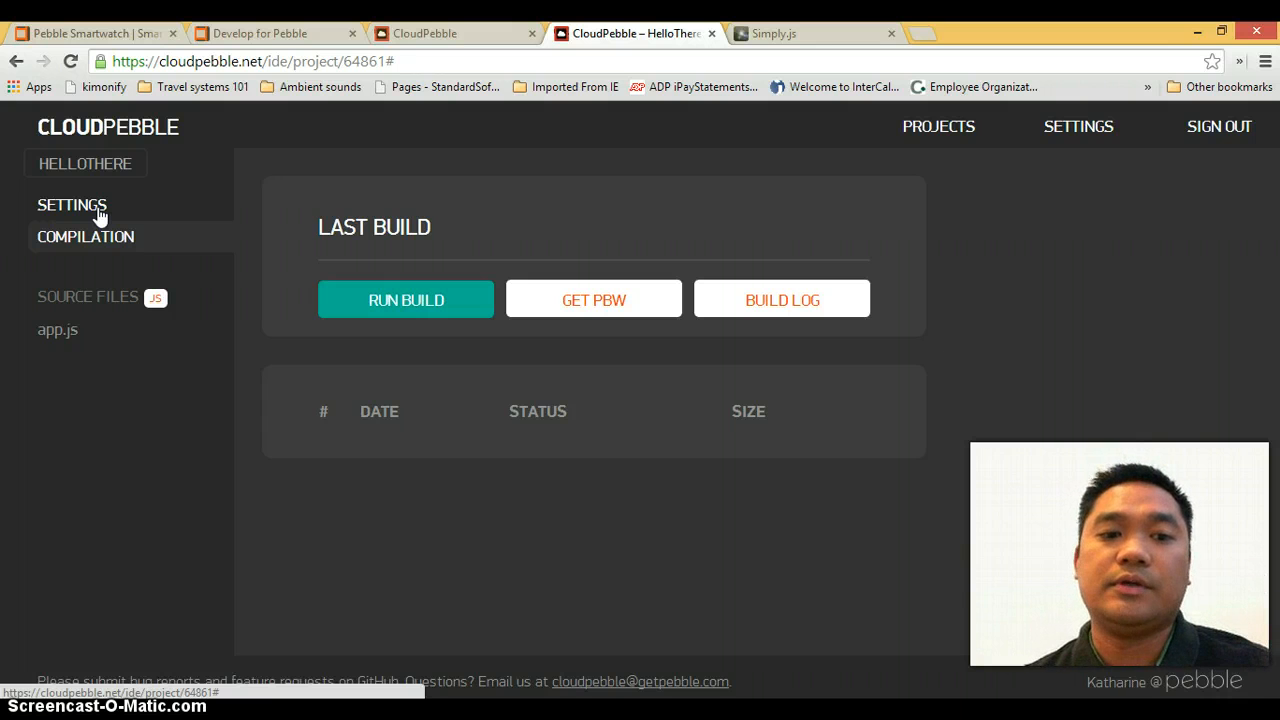
mouse_move(85, 164)
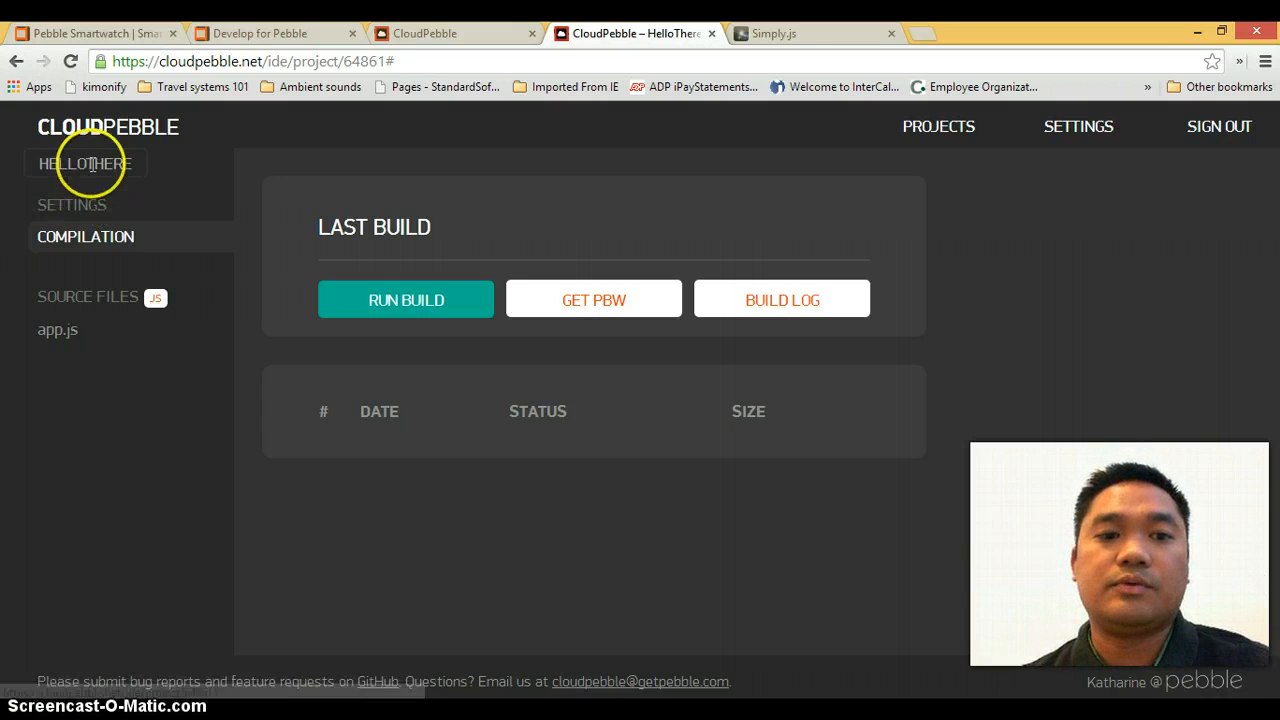
Run HelloThere from app.js, triggering the missing phone IP error
click(72, 205)
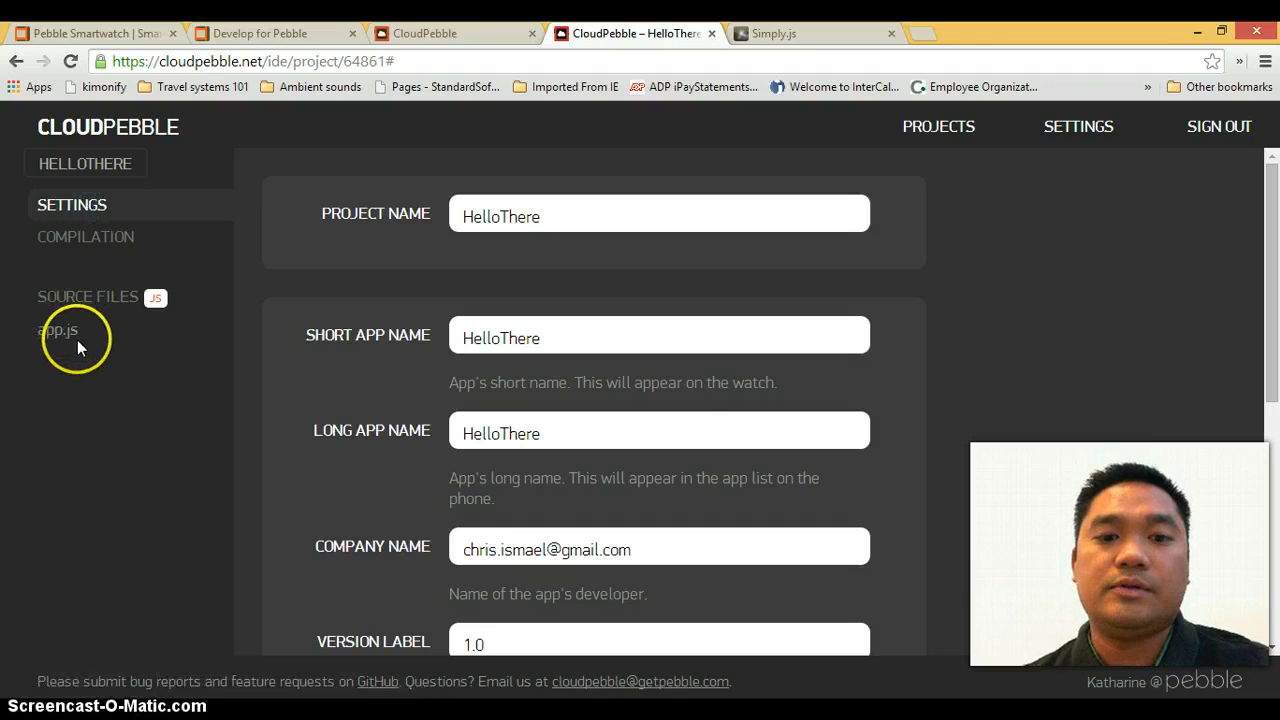
click(57, 329)
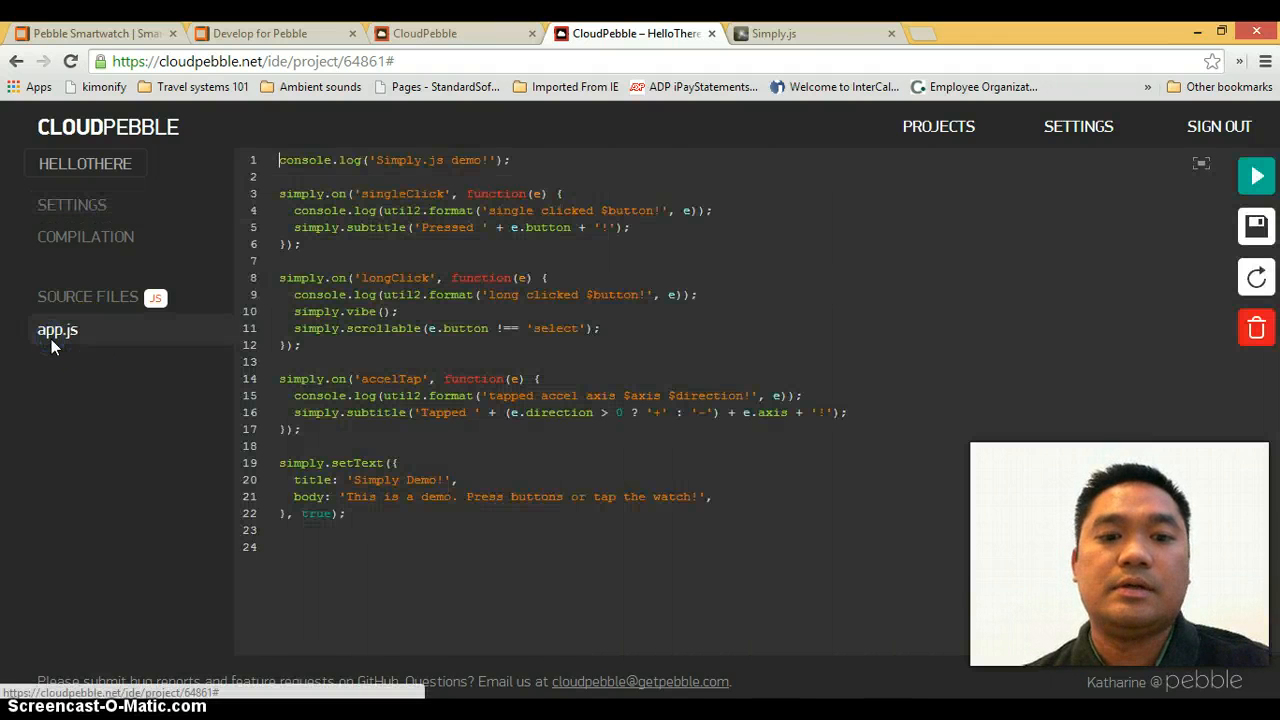
click(1256, 226)
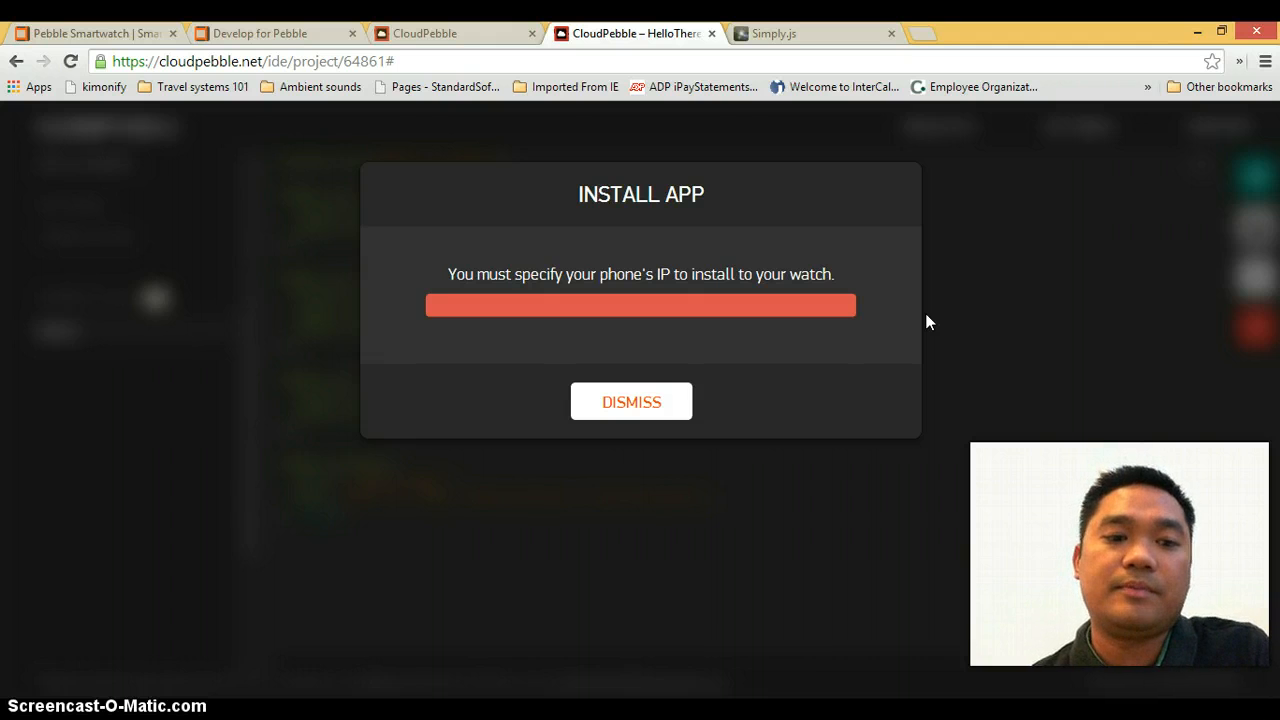
Dismiss the missing phone IP install error
click(631, 401)
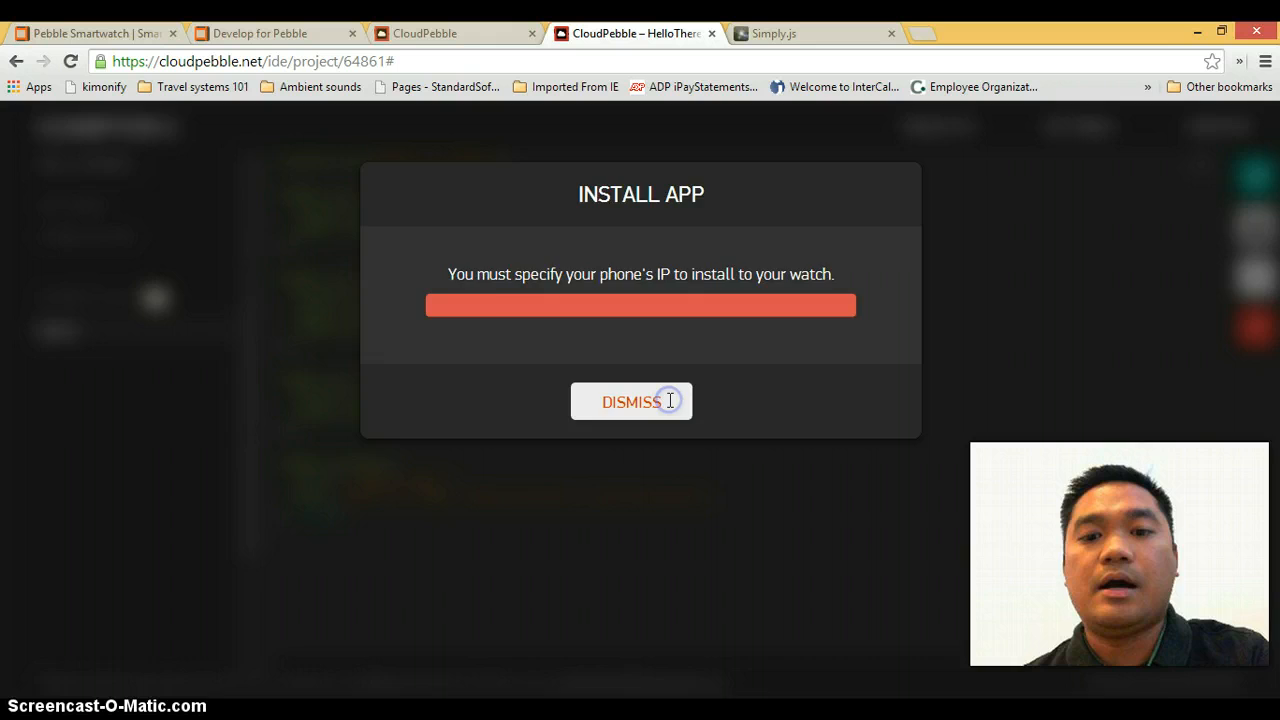
click(631, 401)
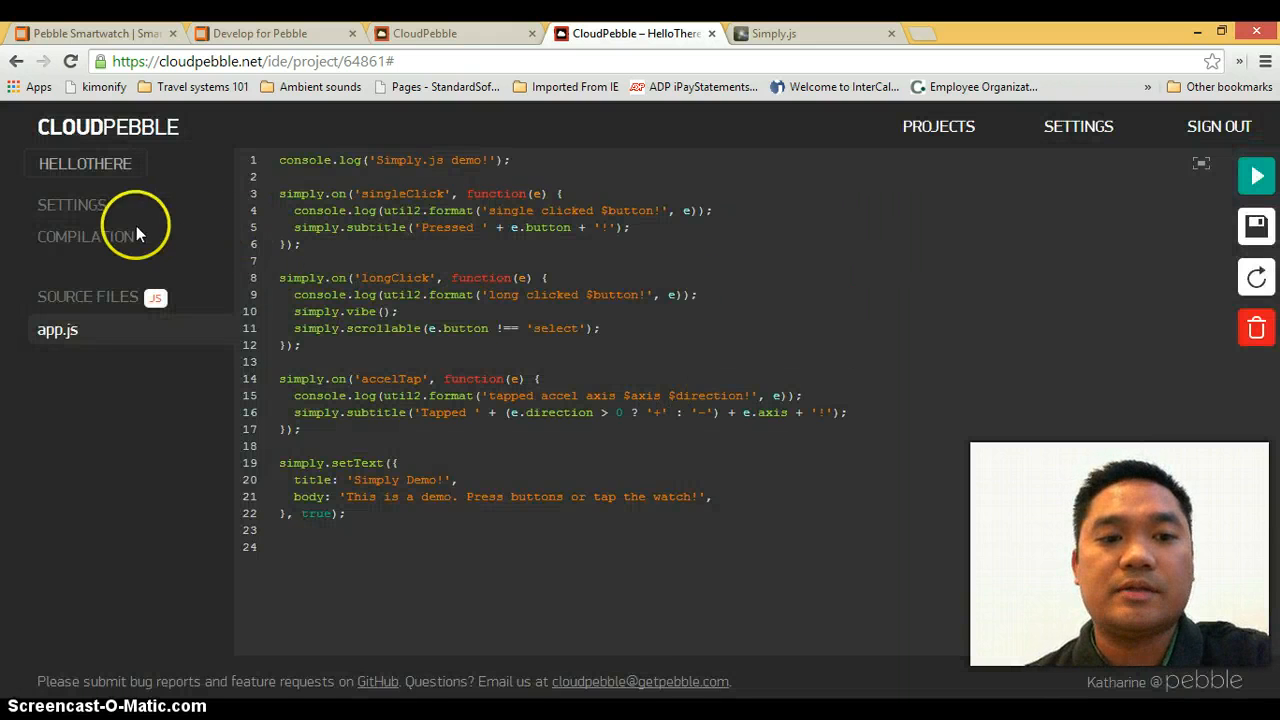
Enter phone IP 192.168.1.72 on Compilation and install and run the app
click(85, 236)
text(19)
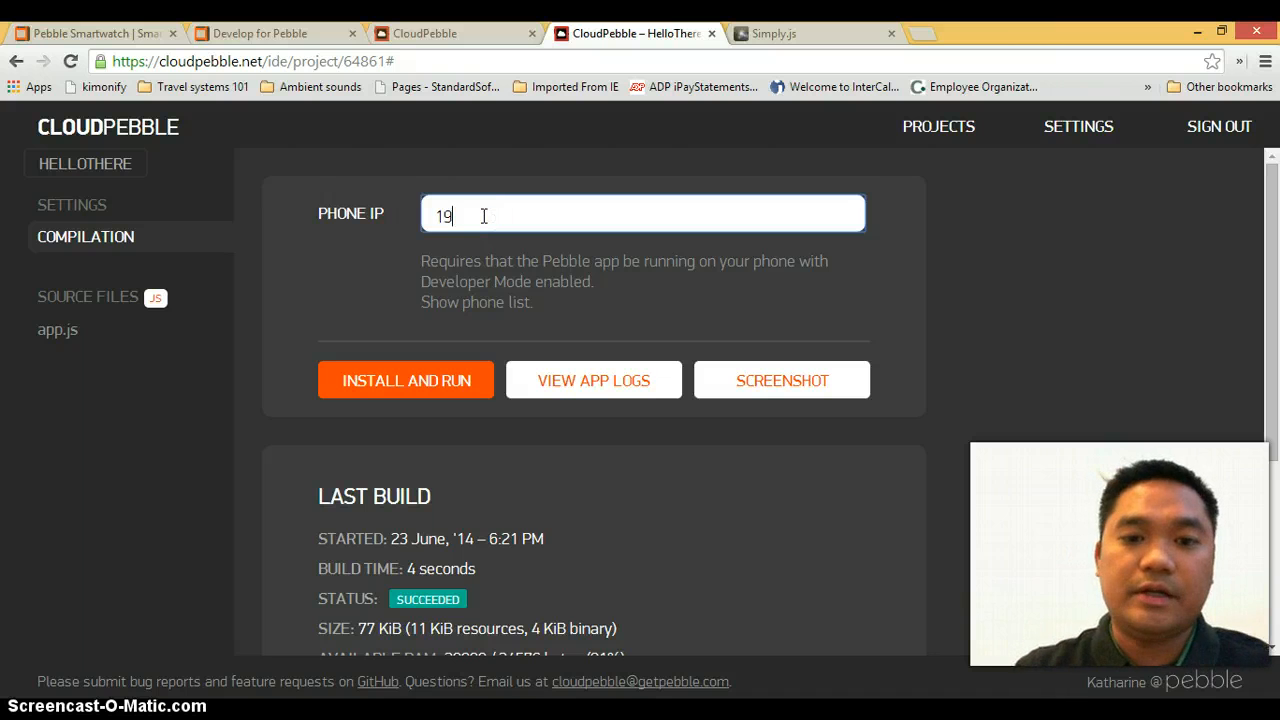
text(2.)
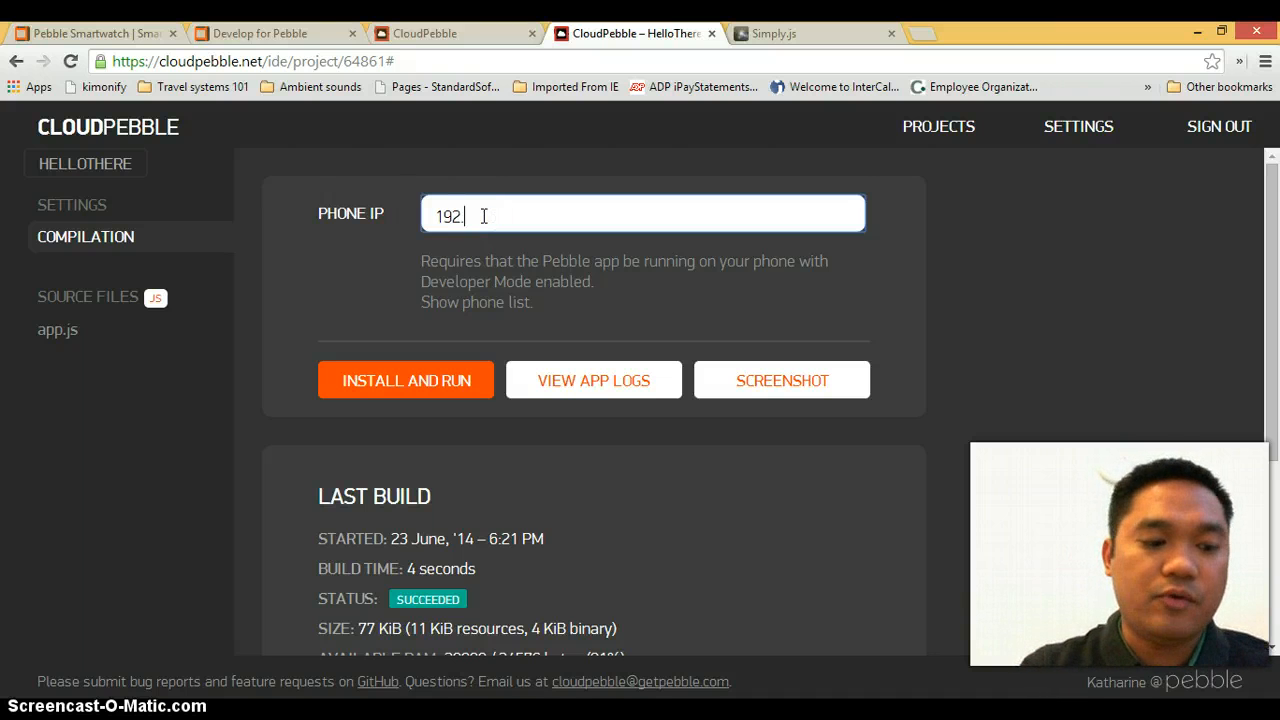
text(168)
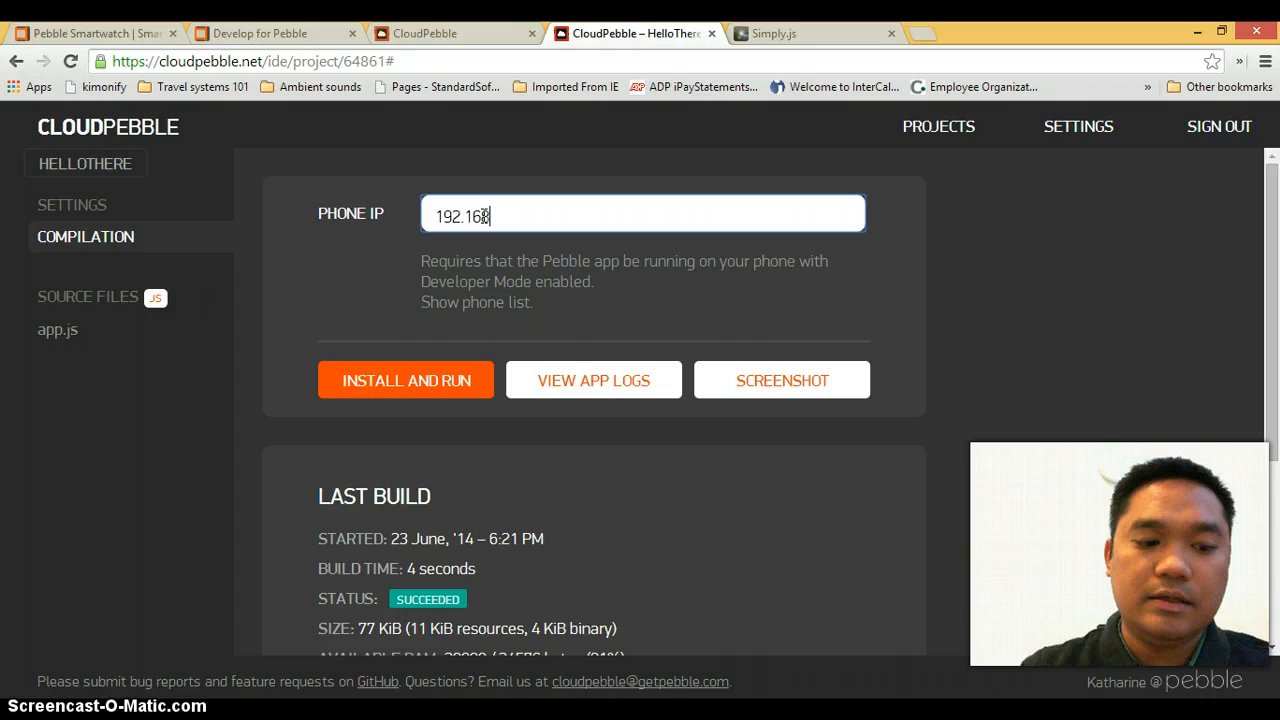
text(.1)
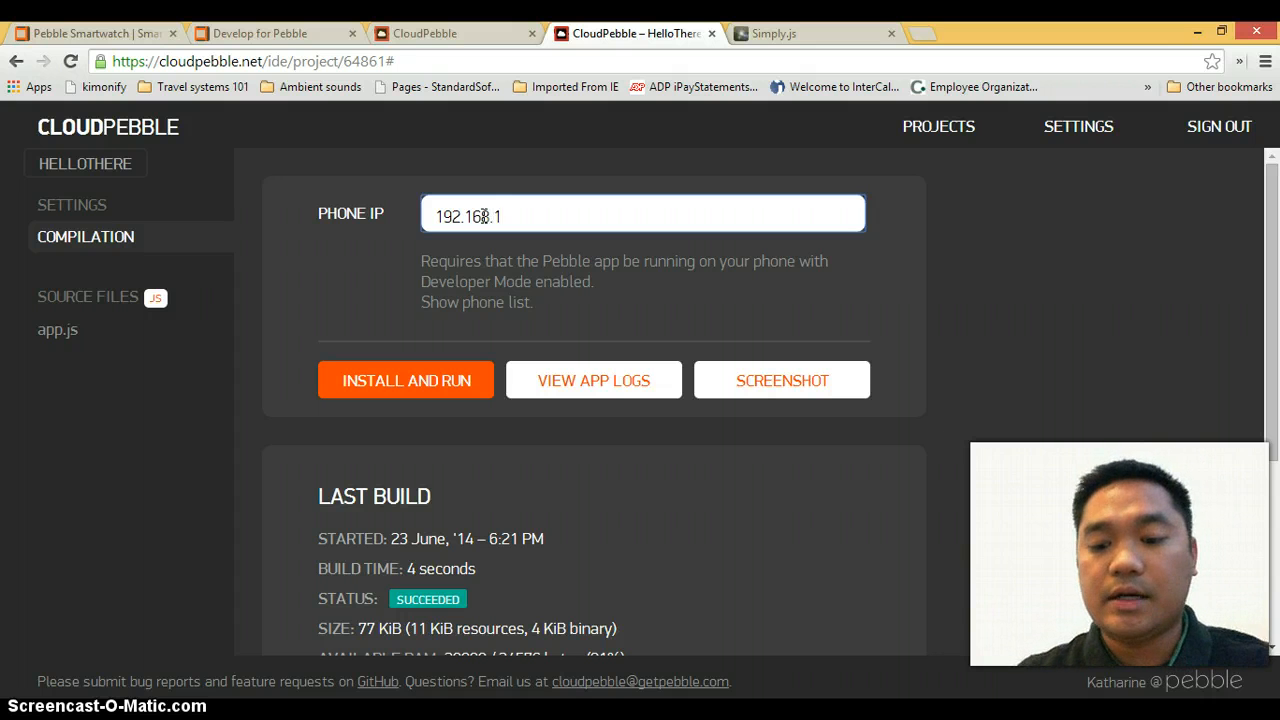
text(.72)
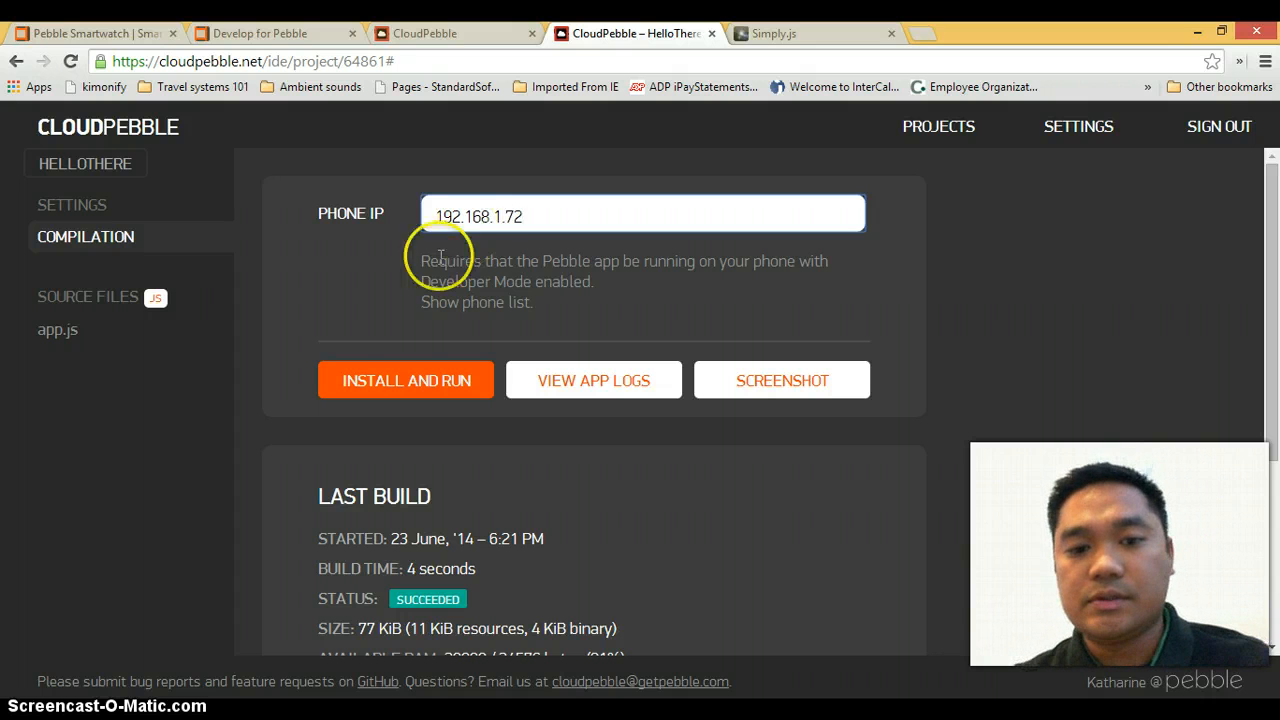
click(405, 380)
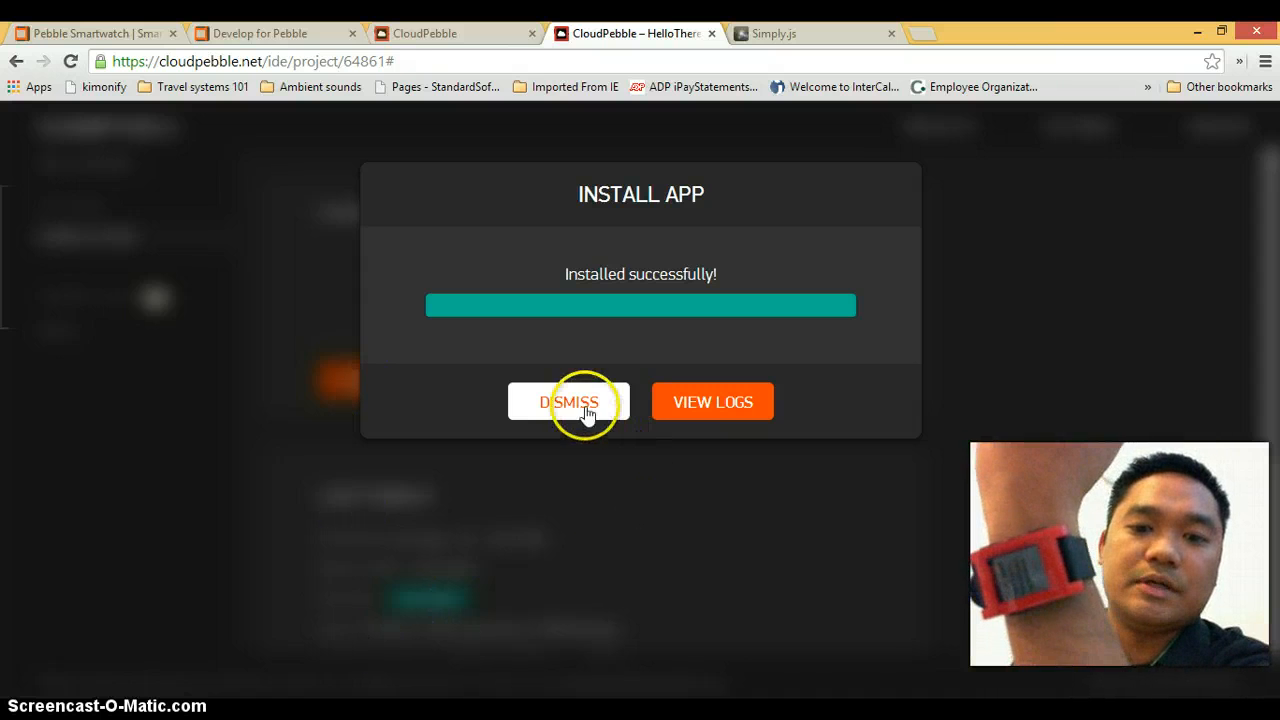
Dismiss the install success message and reopen app.js
click(568, 401)
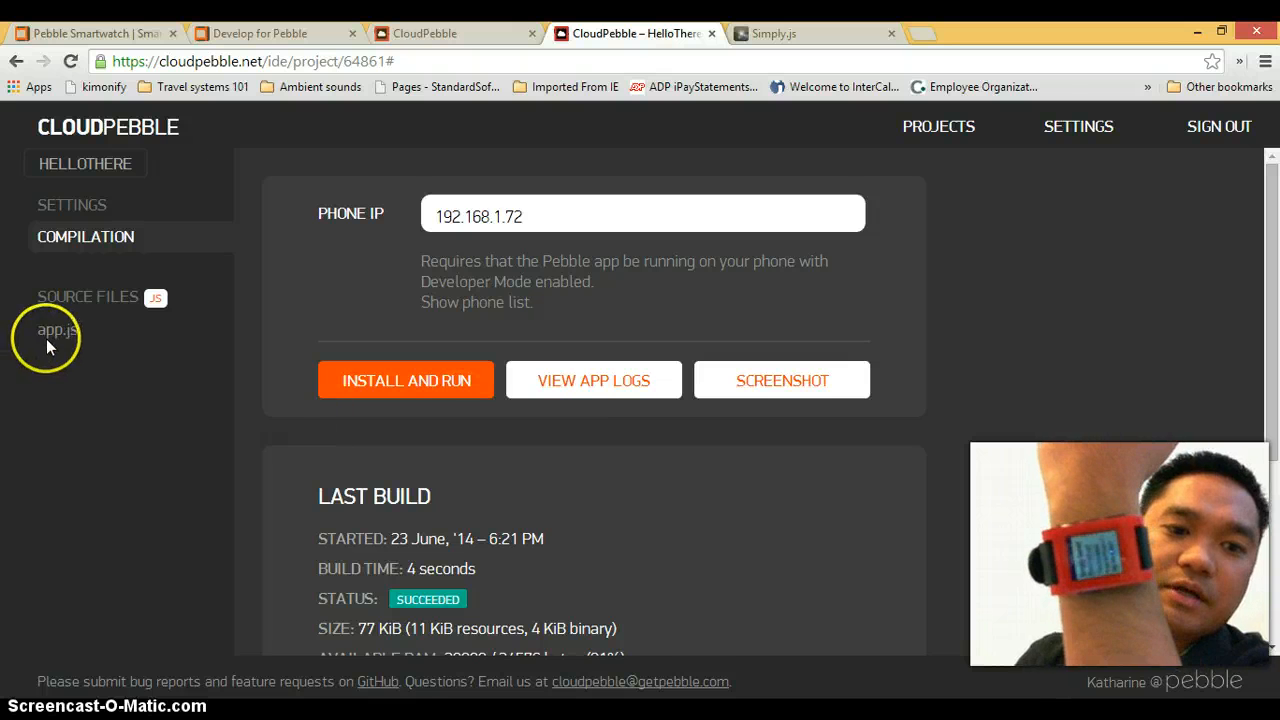
click(57, 330)
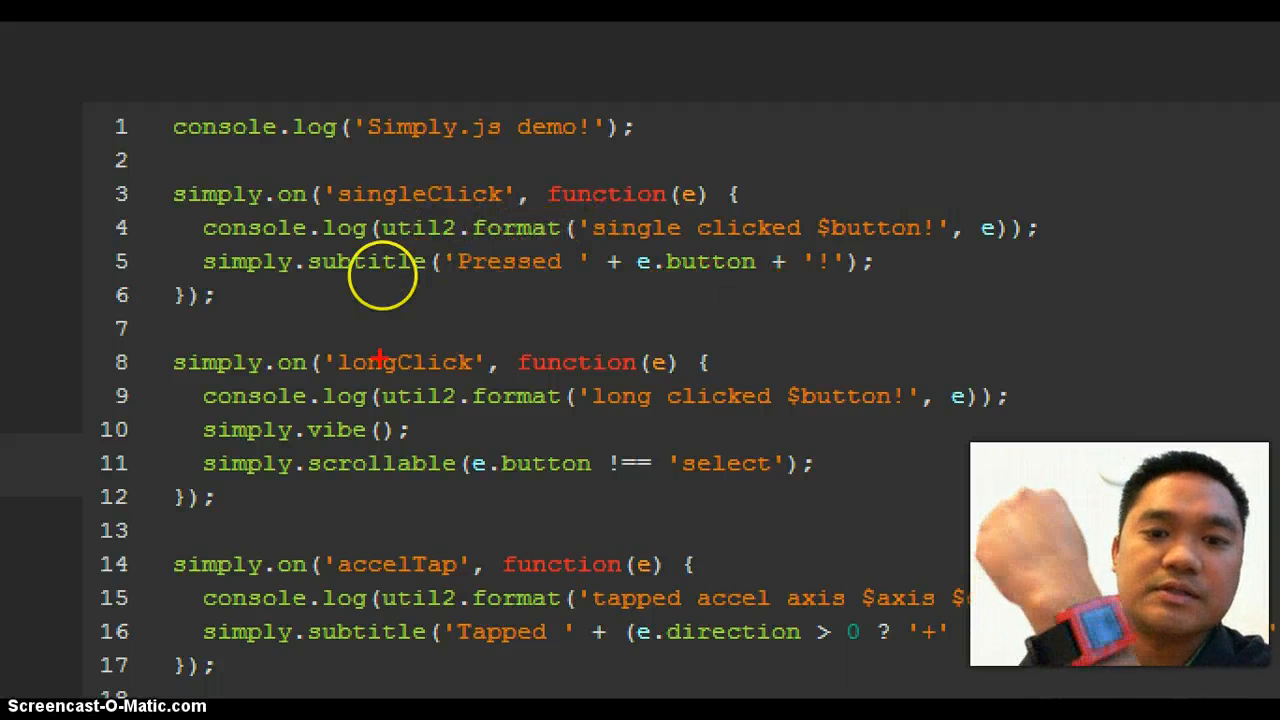
mouse_move(455, 318)
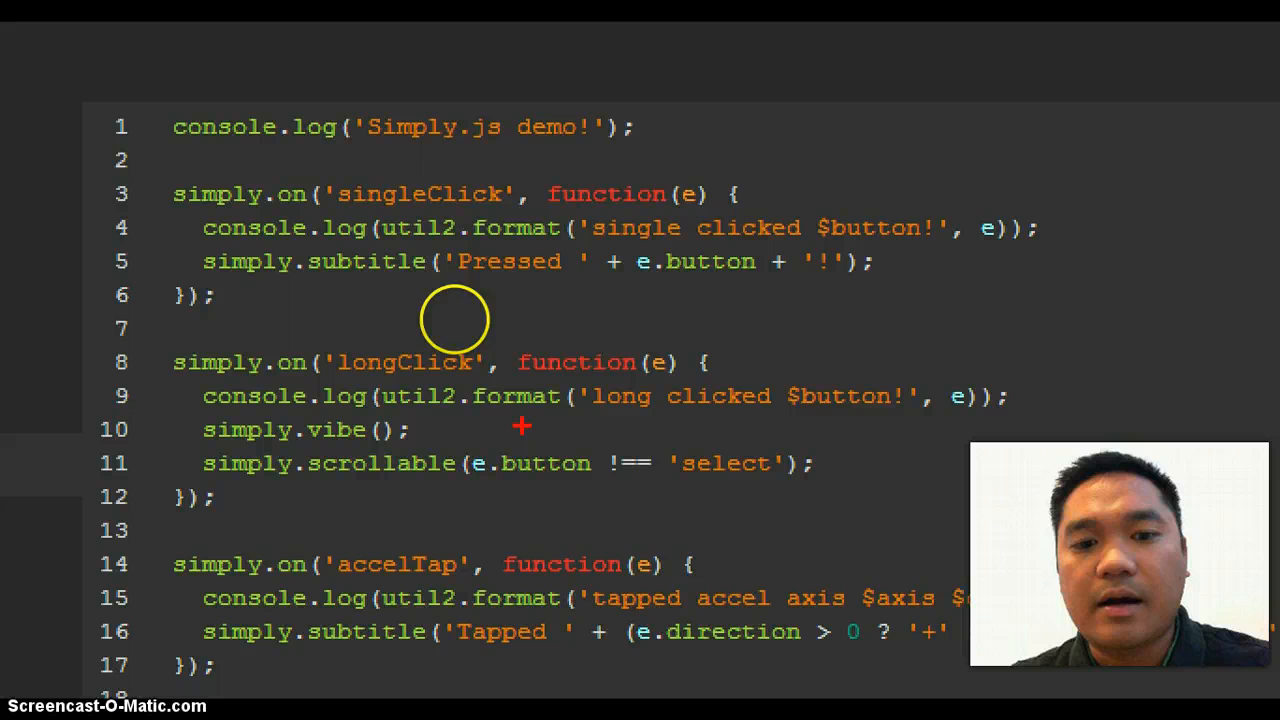
mouse_move(462, 305)
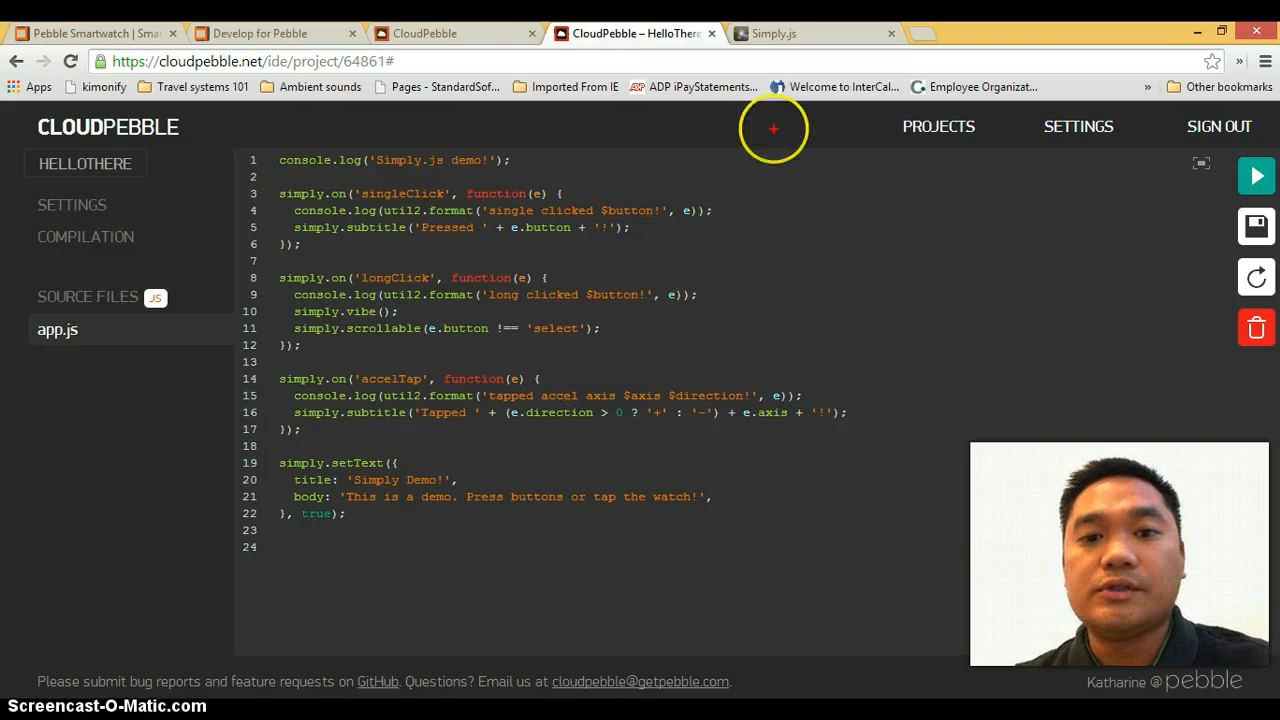
mouse_move(397, 186)
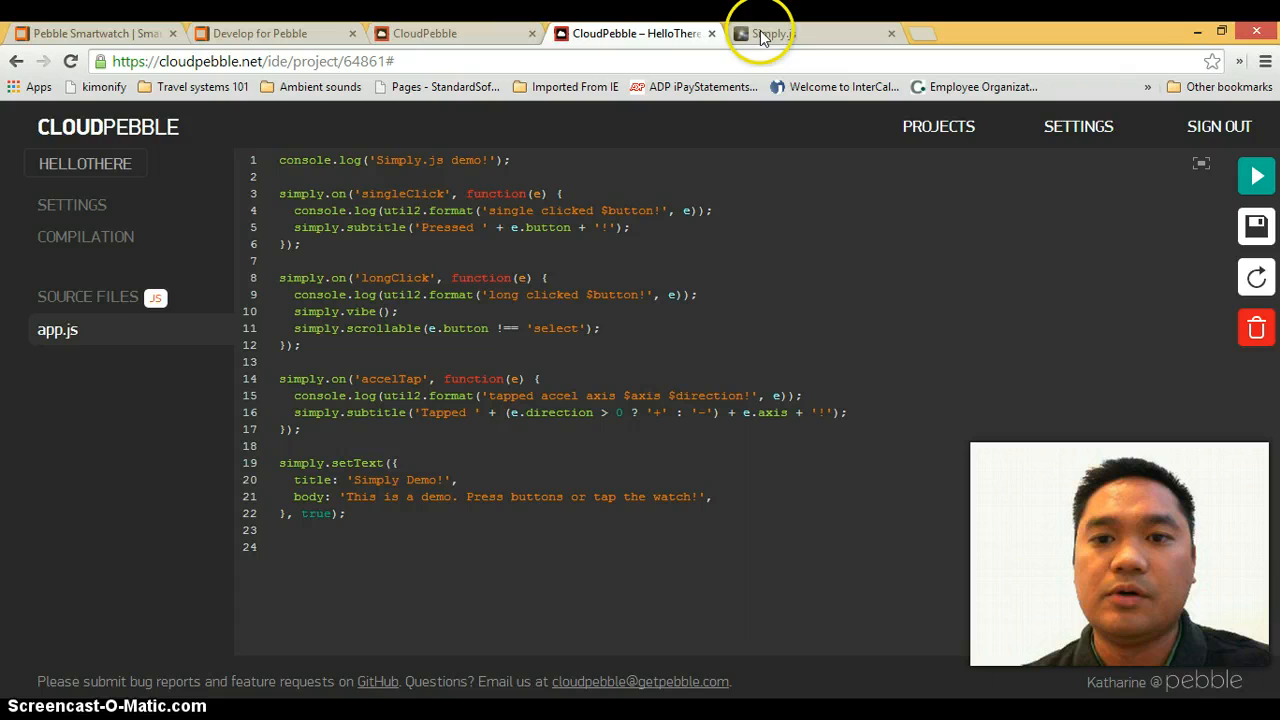
Copy the geolocation weather example from the Simply.js site into HelloThere
click(770, 33)
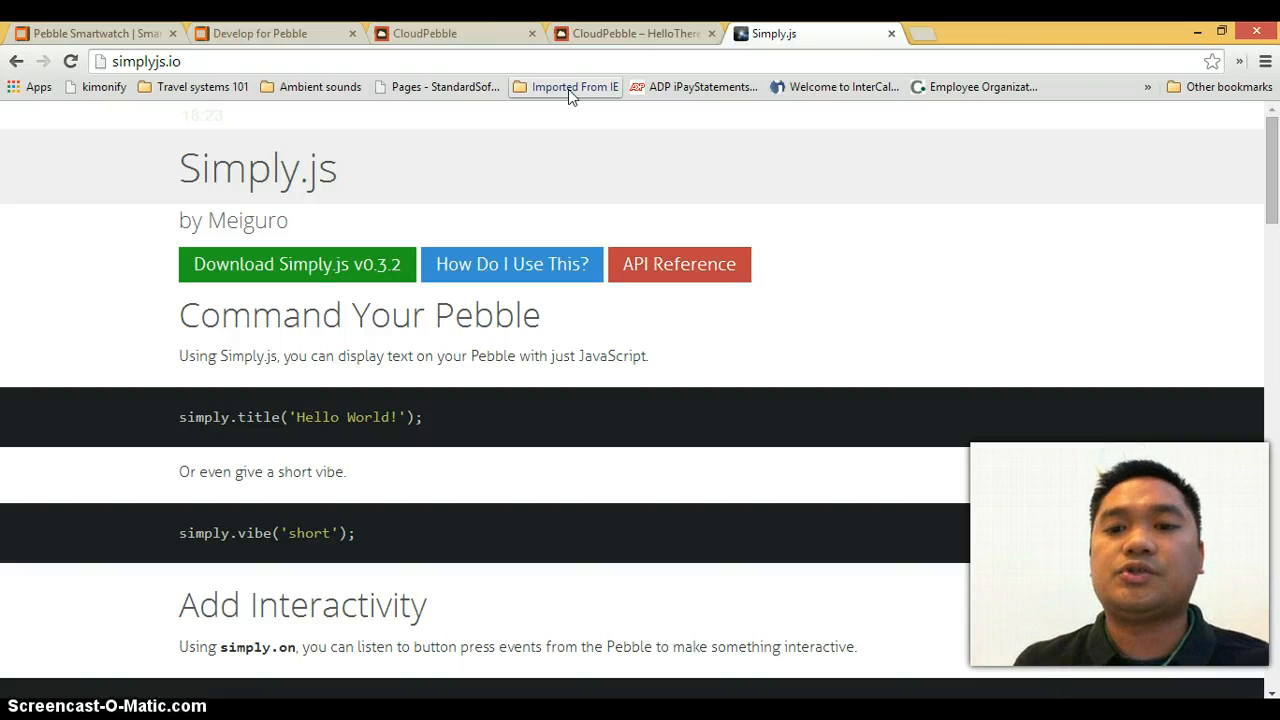
mouse_move(607, 200)
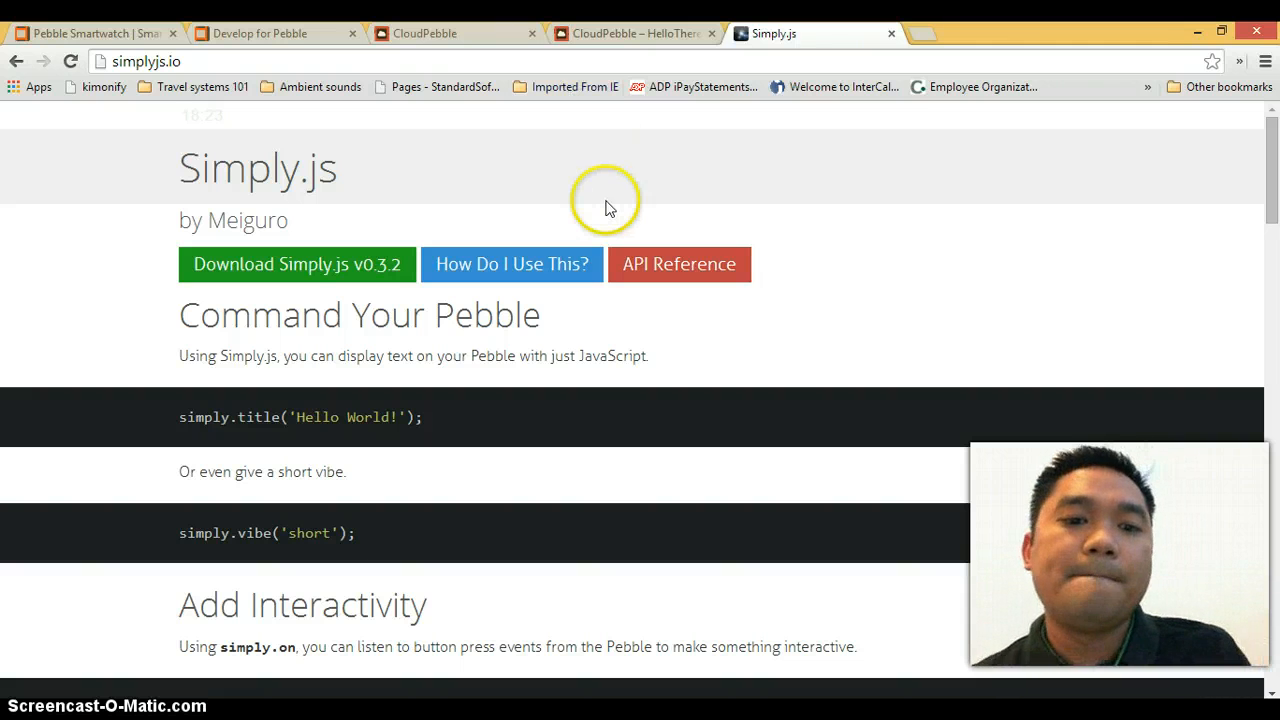
scroll(down, 3)
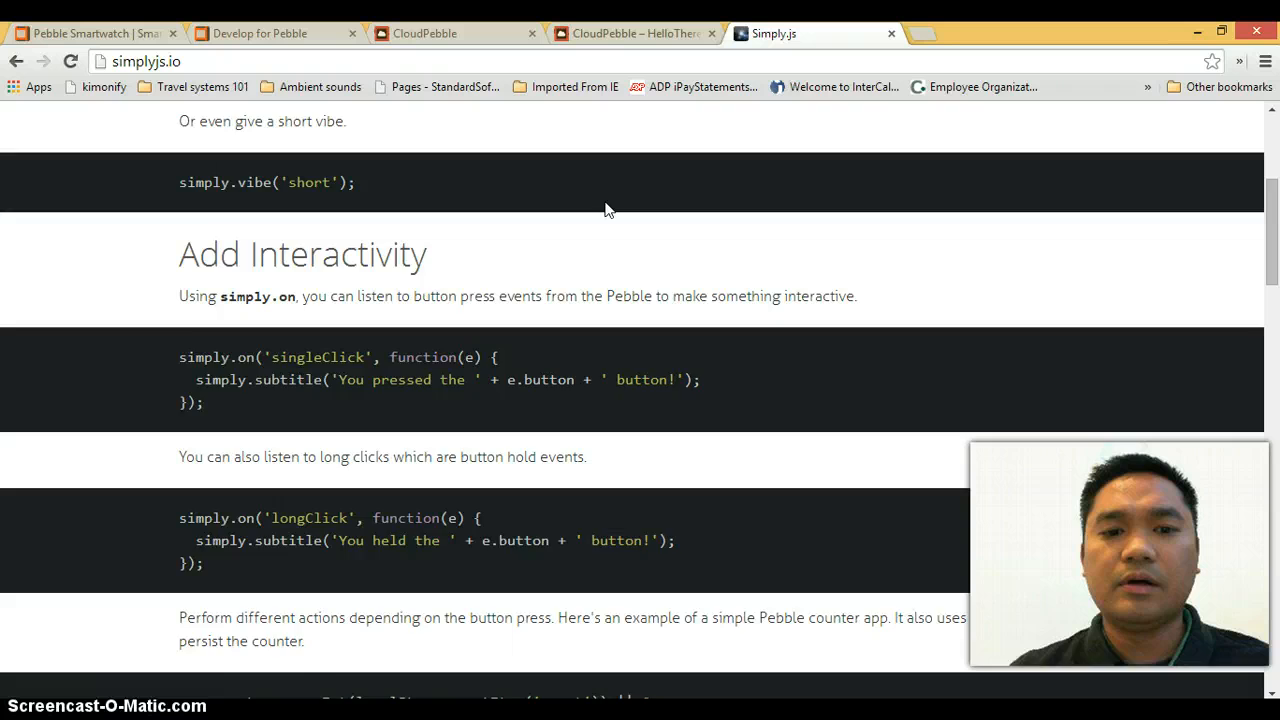
scroll(down, 3)
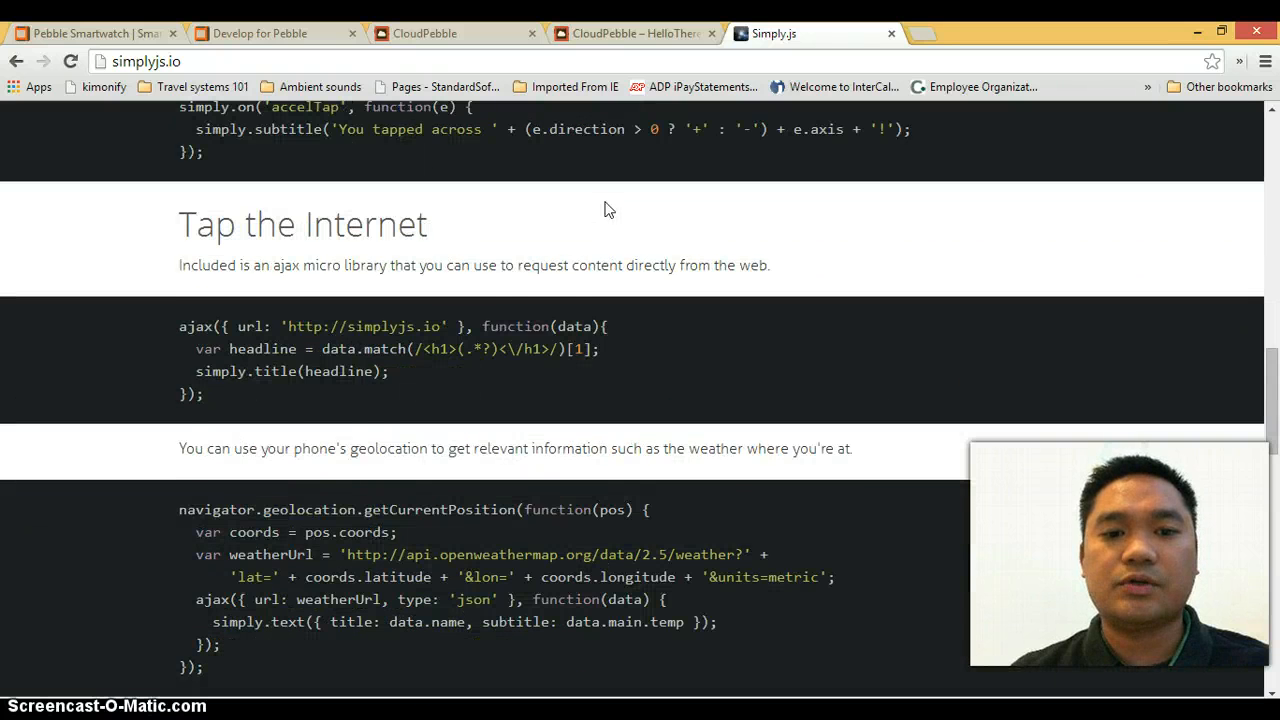
scroll(down, 3)
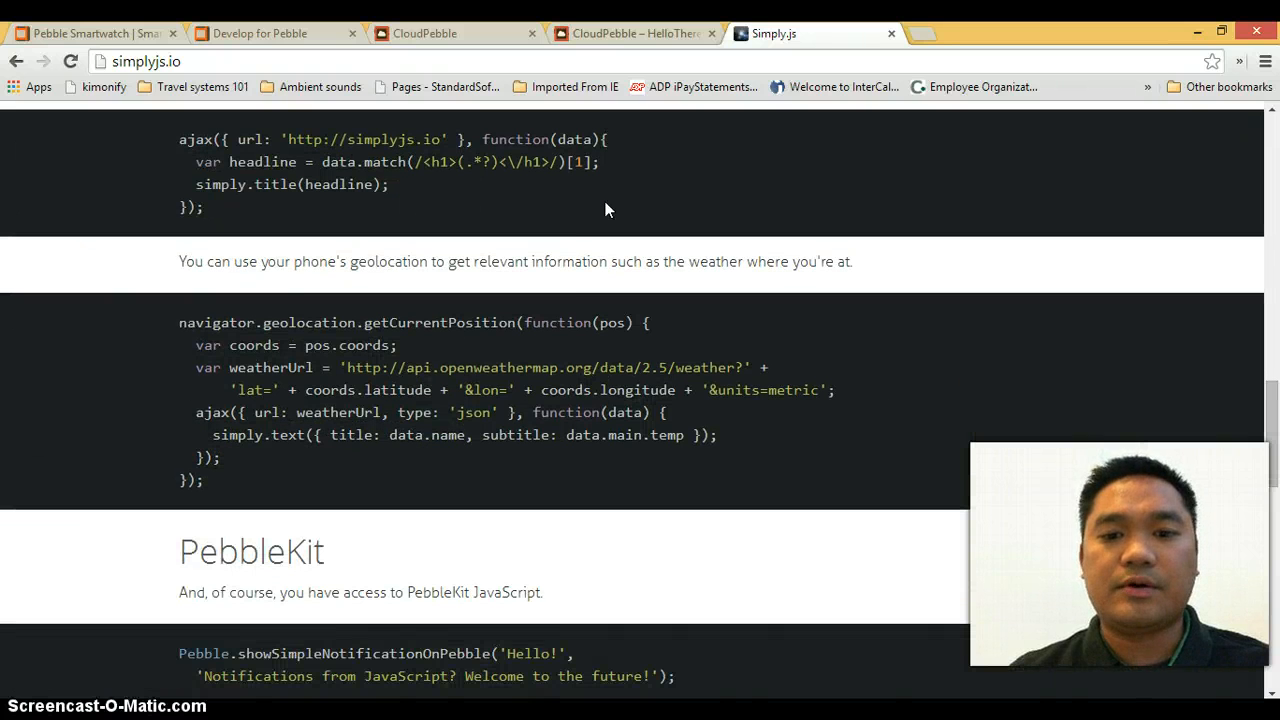
mouse_move(285, 352)
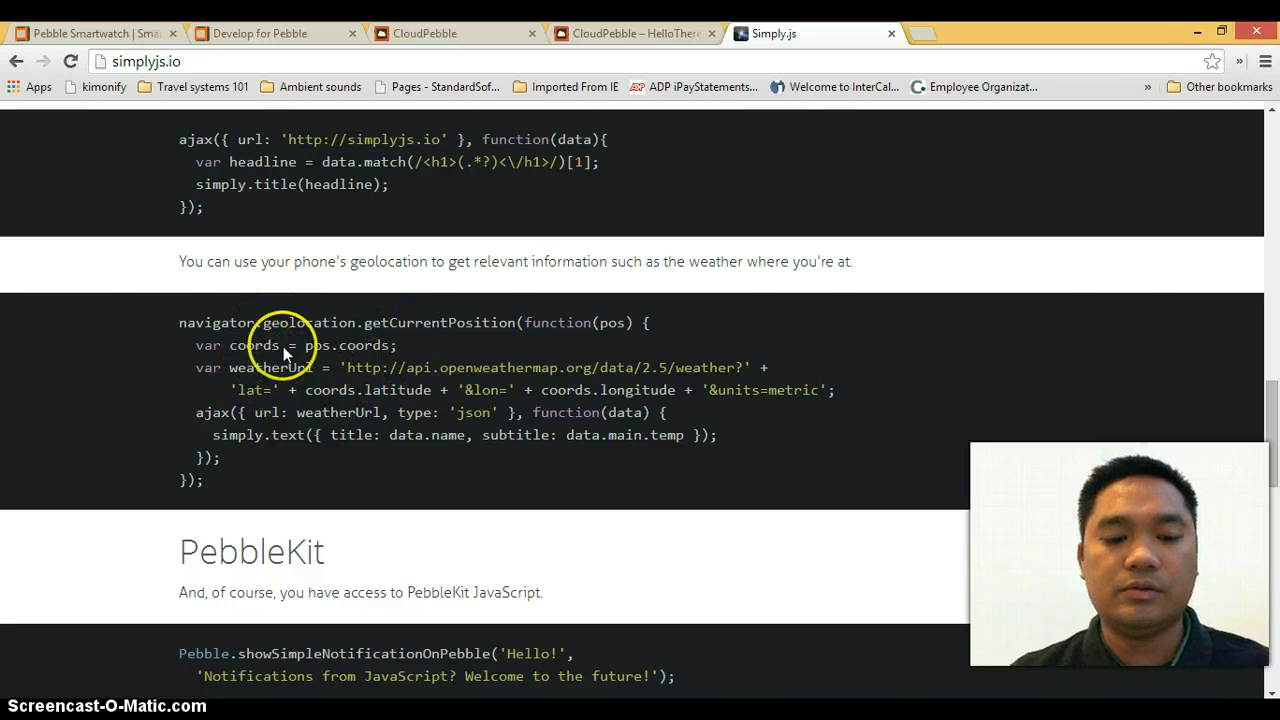
mouse_move(798, 358)
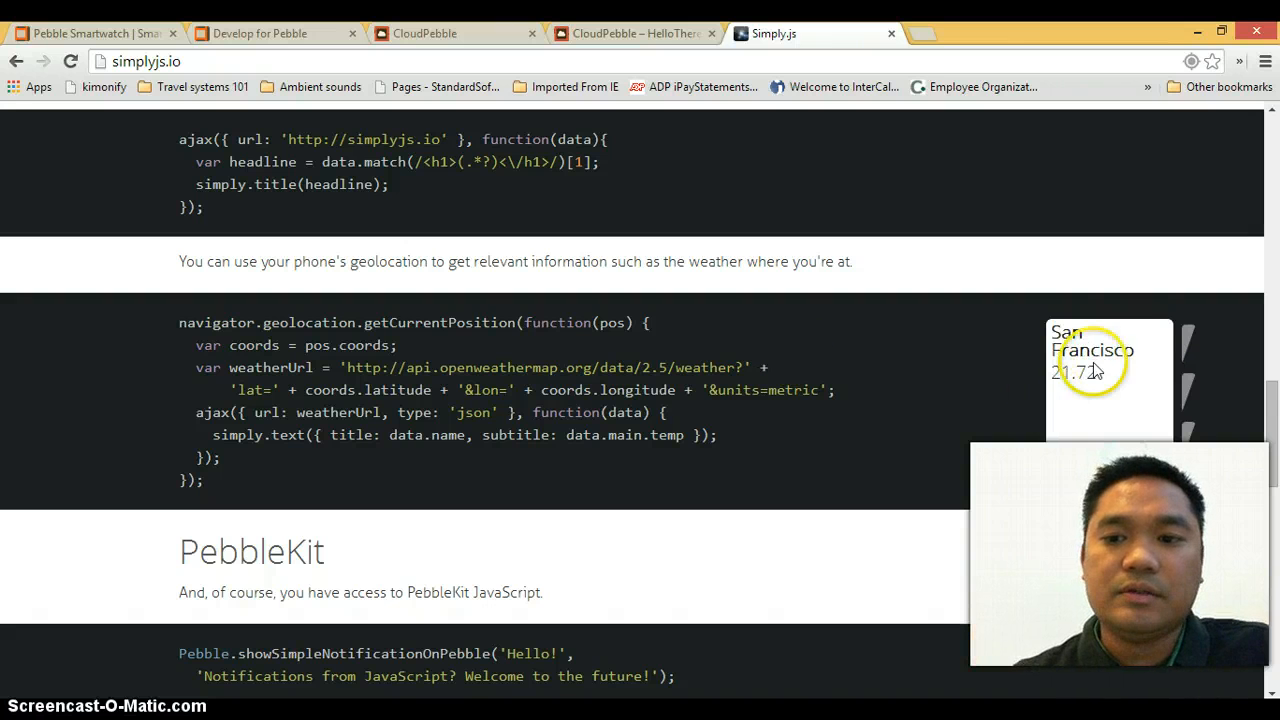
mouse_move(810, 358)
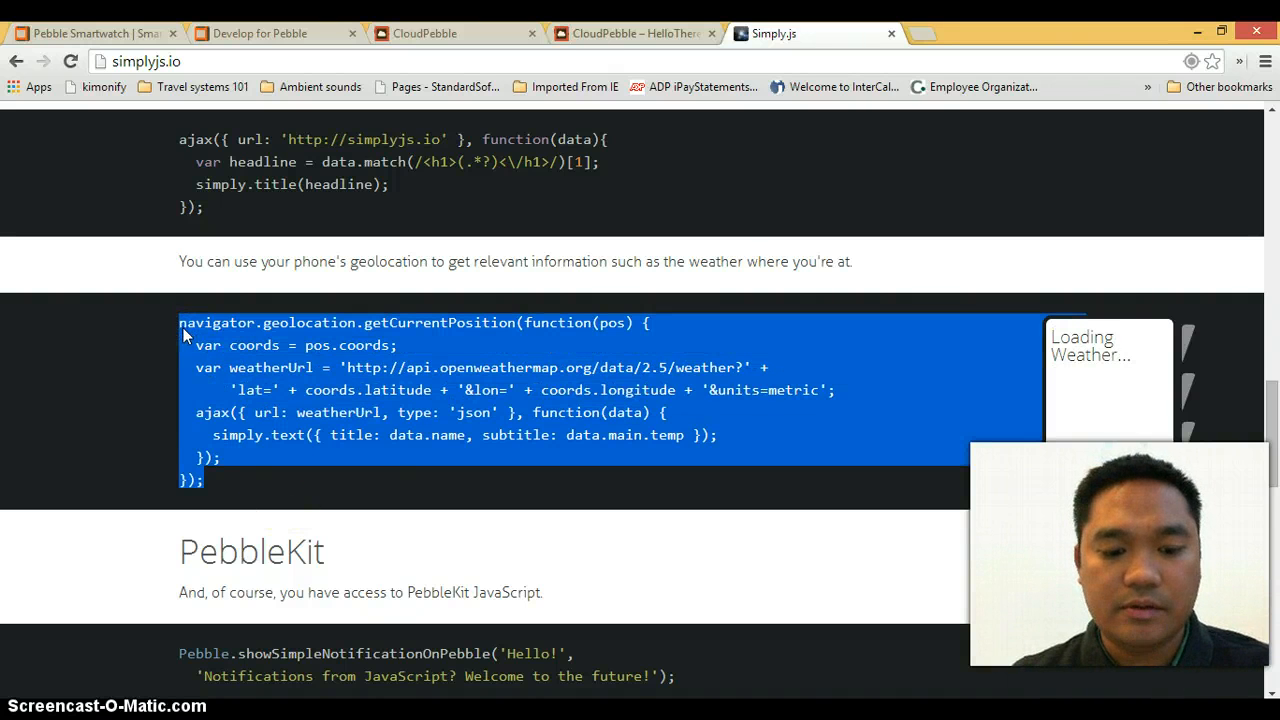
click(635, 33)
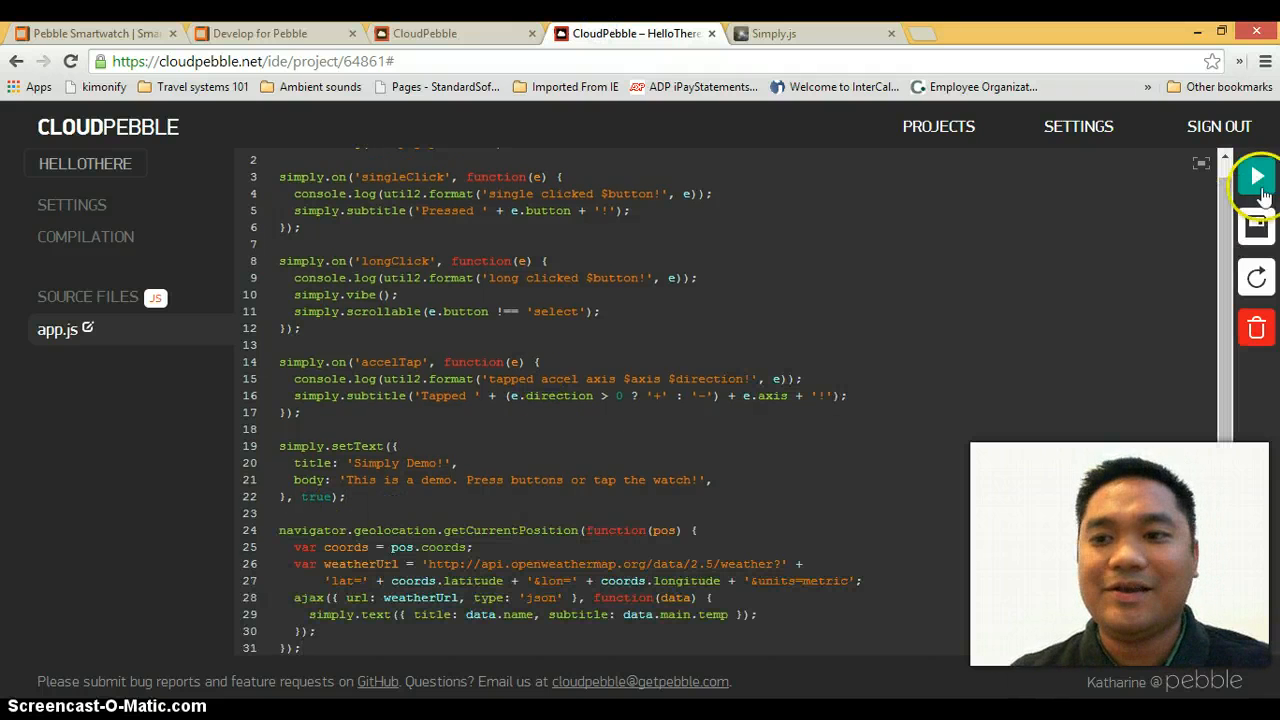
Reinstall the updated app on the watch and dismiss the success message
click(1256, 176)
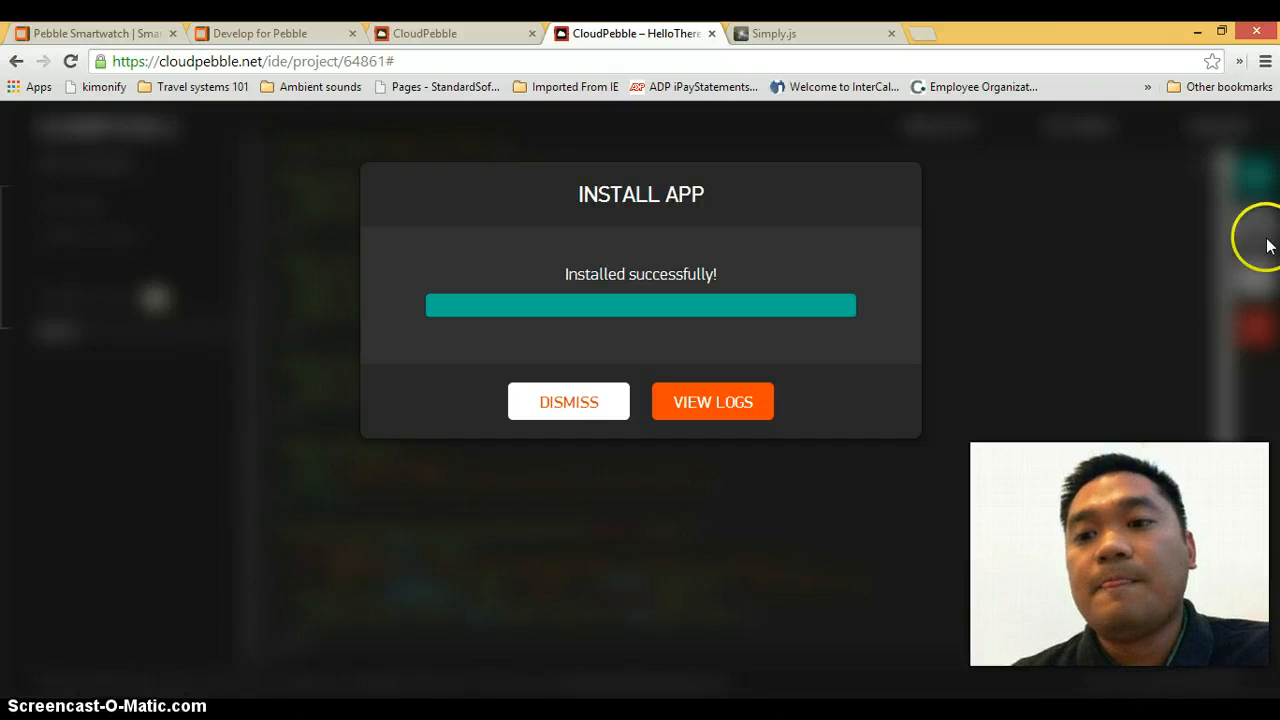
click(568, 401)
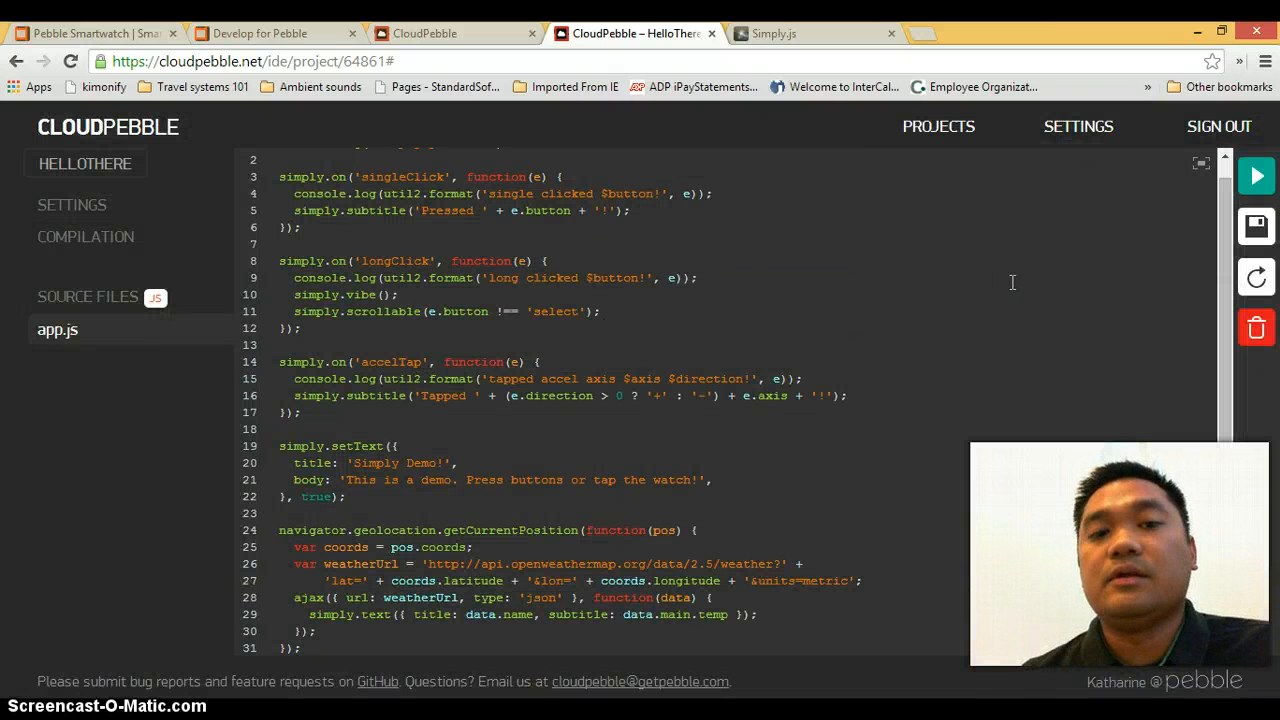